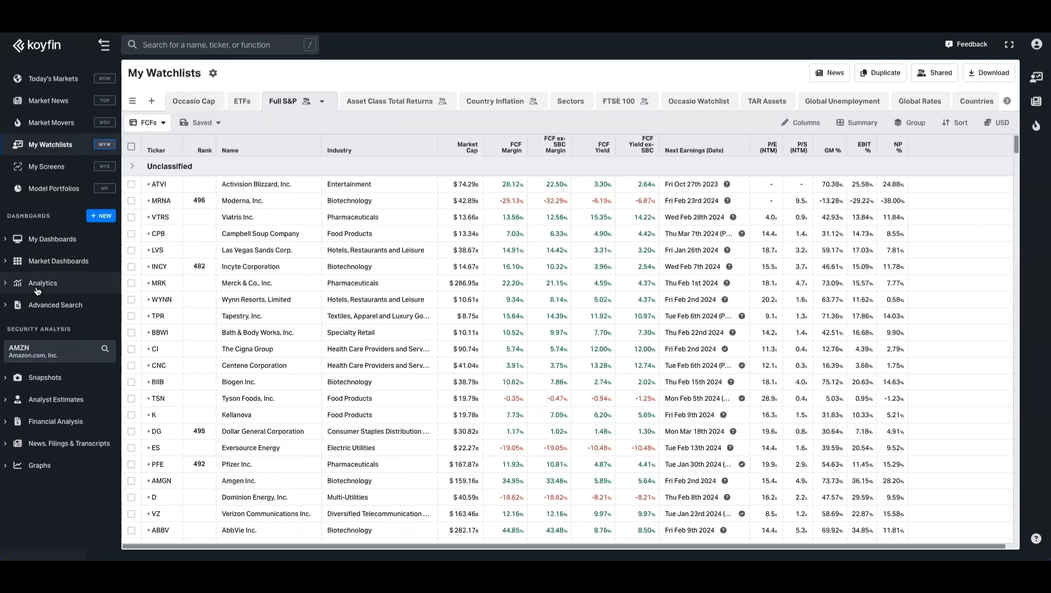
- Bring up Market Scatter, try the stacked and side-by-side layouts, and delete all chart drawings
{"action": "left_click", "coordinate": [42, 282]}
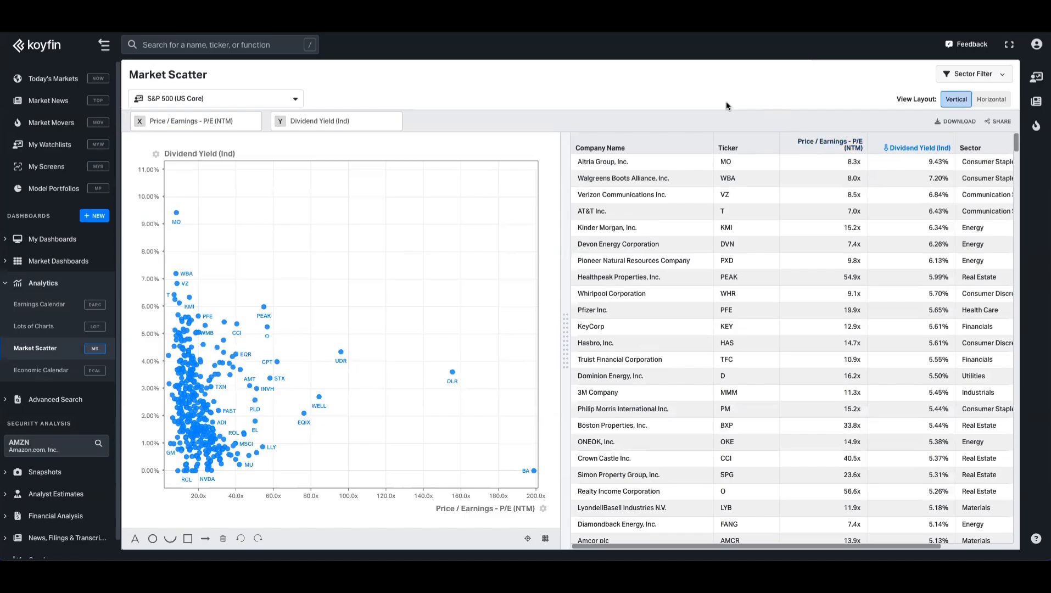
{"action": "mouse_move", "coordinate": [399, 210]}
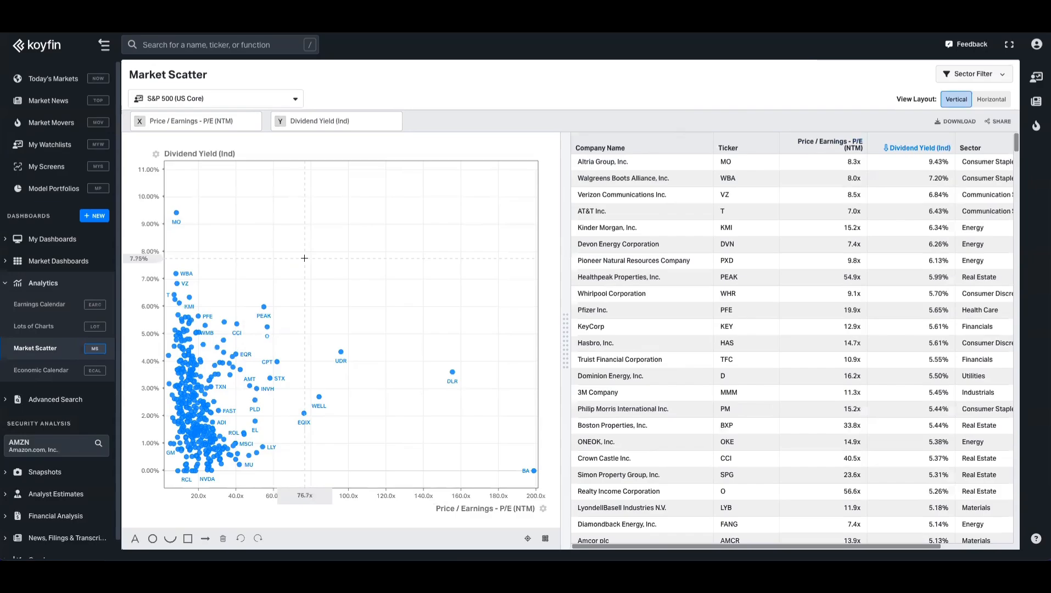
{"action": "mouse_move", "coordinate": [165, 135]}
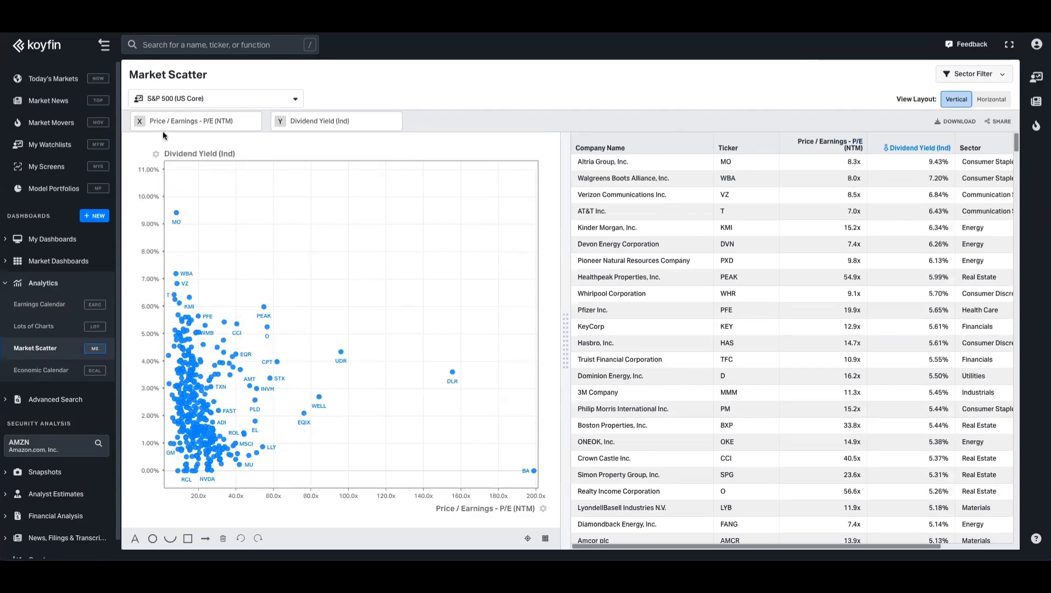
{"action": "mouse_move", "coordinate": [314, 132]}
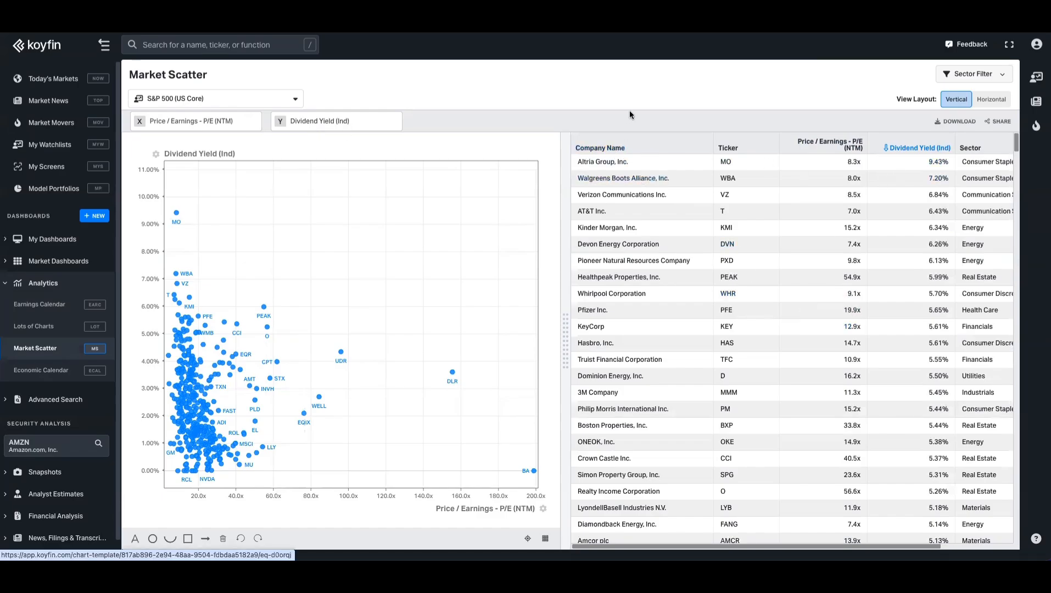
{"action": "scroll", "scroll_direction": "down", "scroll_amount": 3}
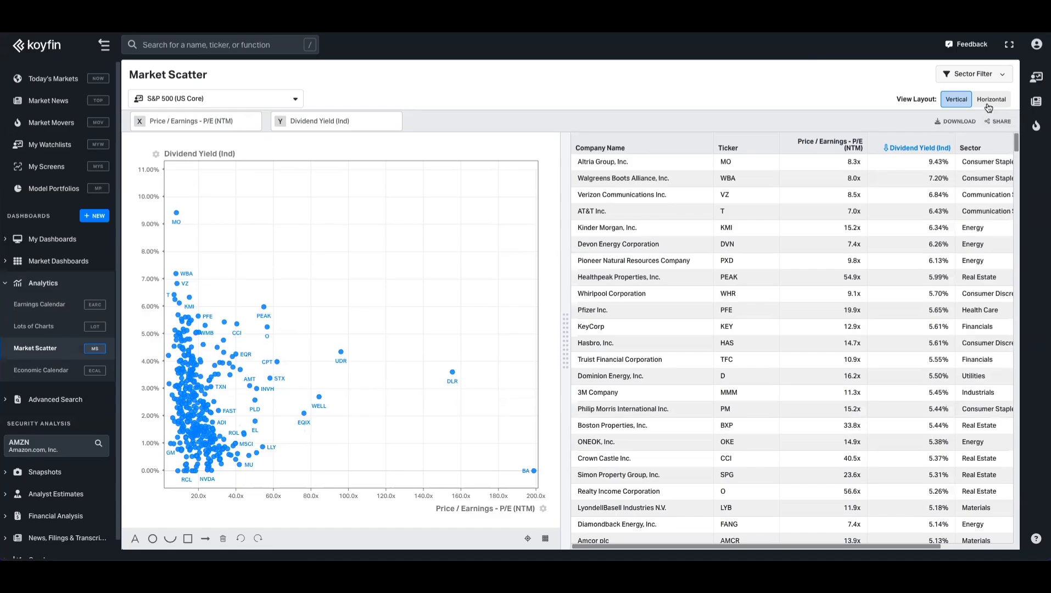
{"action": "left_click", "coordinate": [991, 98]}
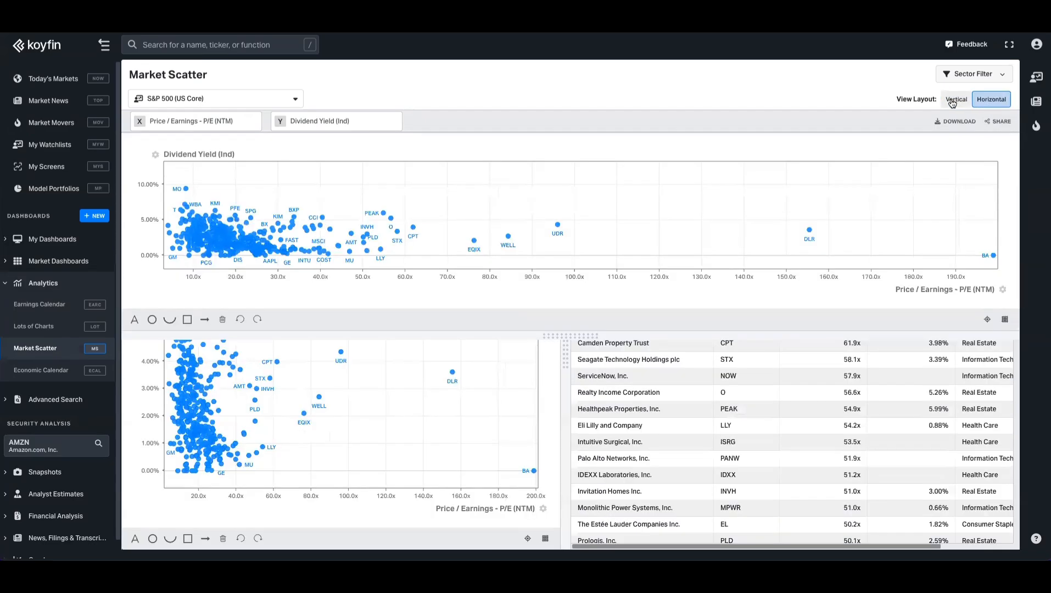
{"action": "left_click", "coordinate": [955, 98]}
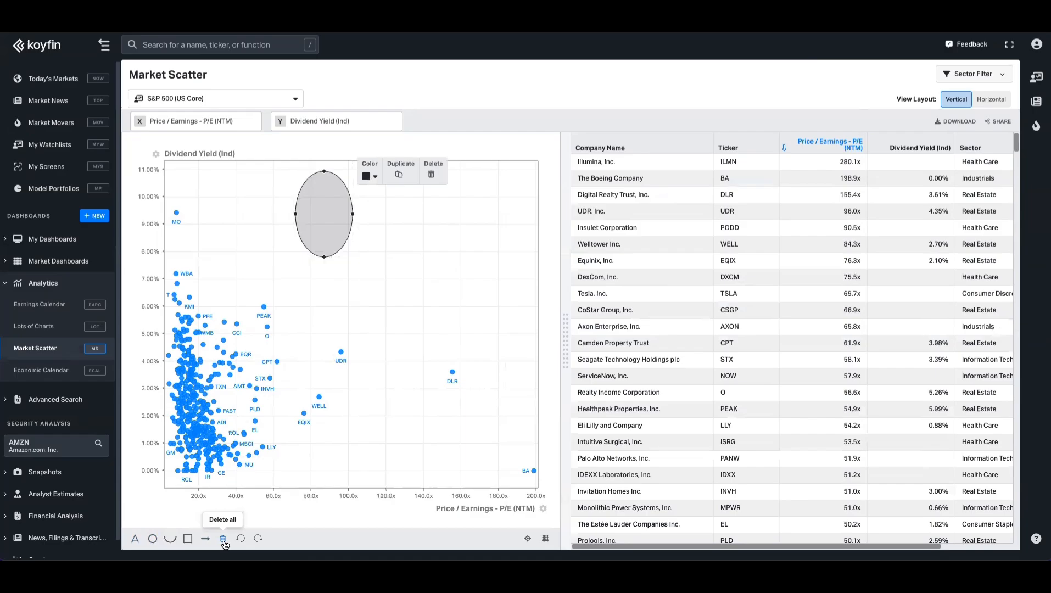
{"action": "left_click", "coordinate": [223, 538]}
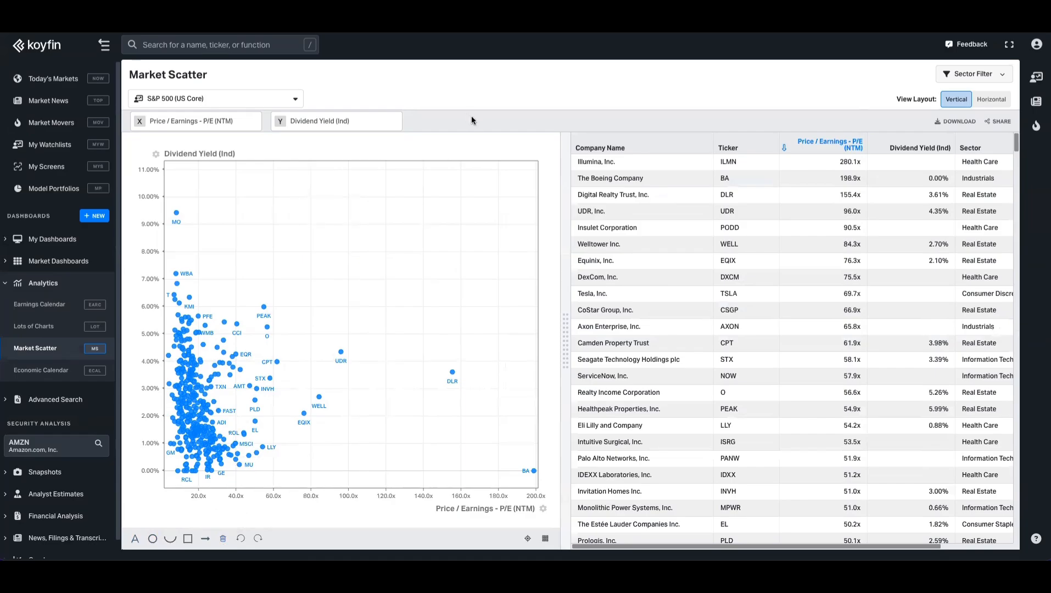
{"action": "mouse_move", "coordinate": [286, 127]}
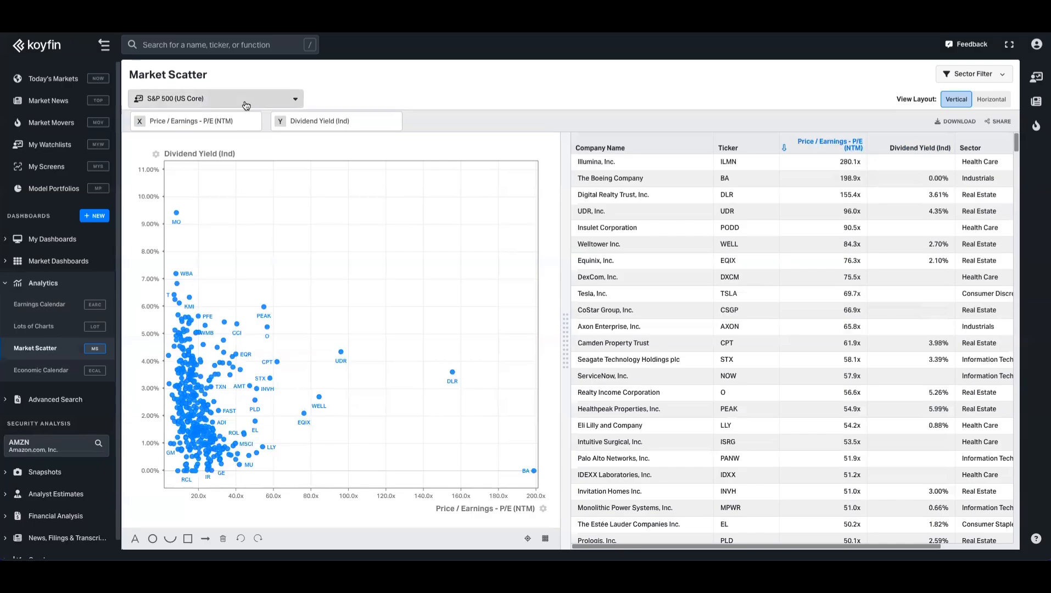
{"action": "left_click", "coordinate": [246, 99]}
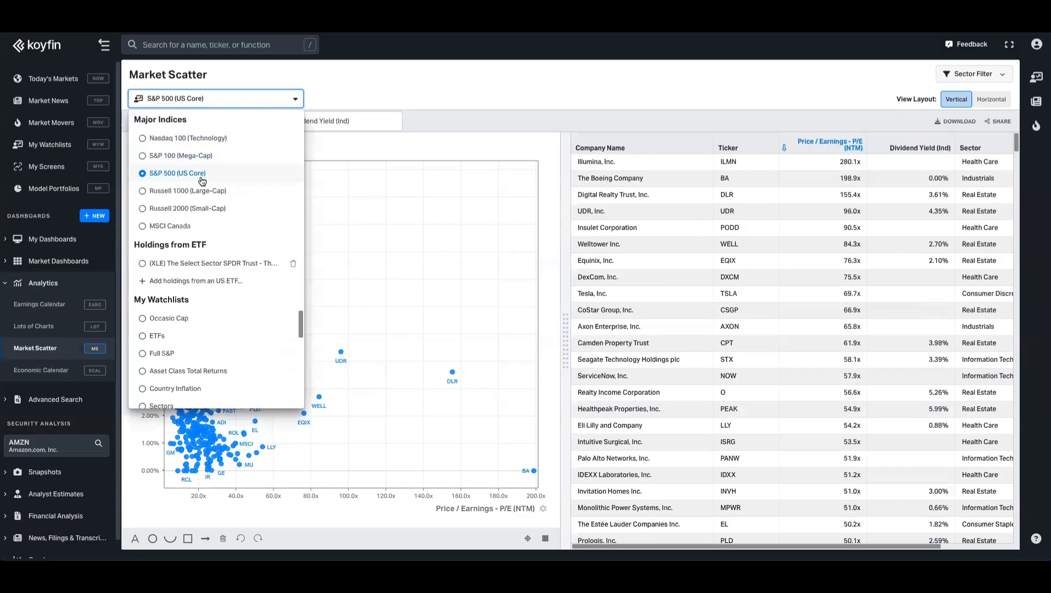
{"action": "mouse_move", "coordinate": [206, 177]}
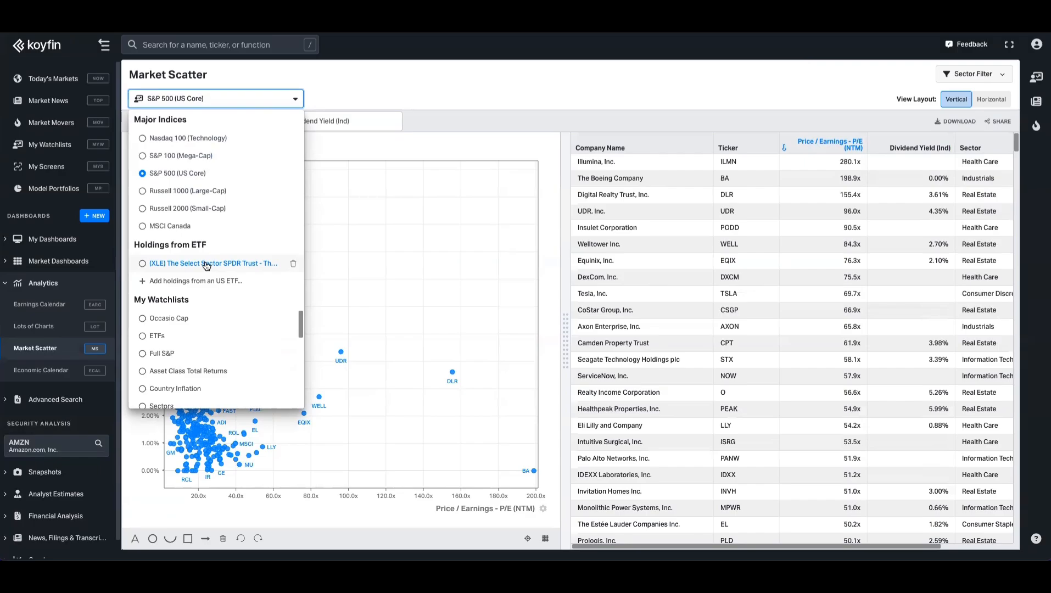
{"action": "scroll", "scroll_direction": "down", "scroll_amount": 3}
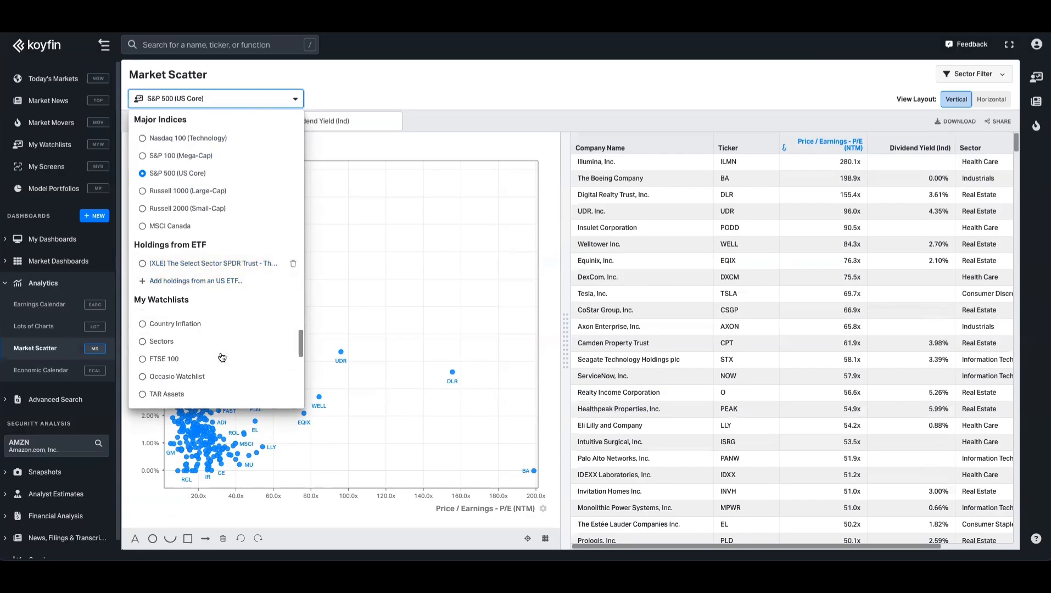
{"action": "mouse_move", "coordinate": [223, 358]}
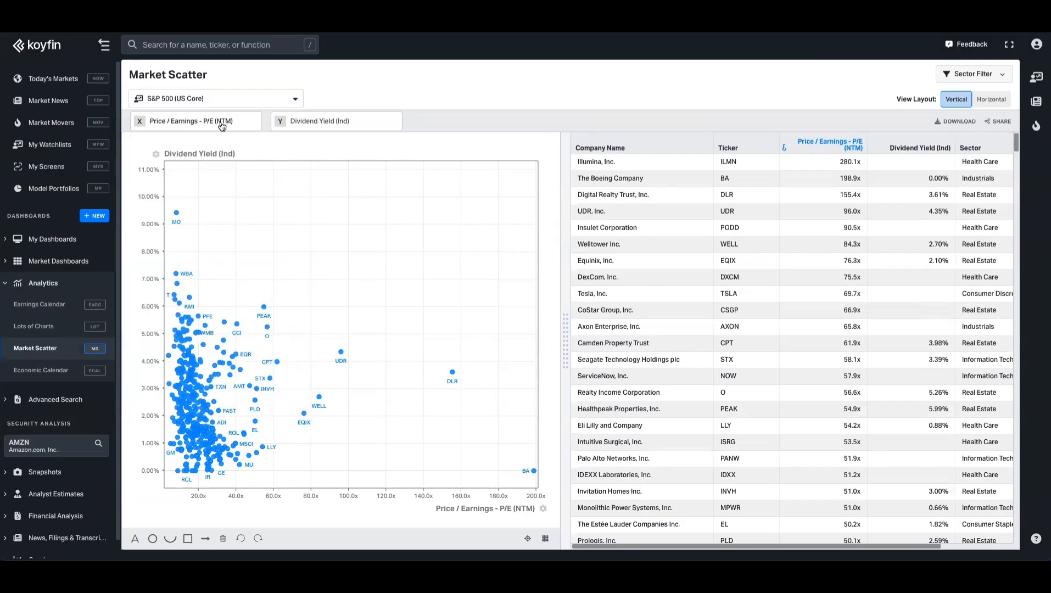
- Set the X axis to Below 52-Week High % and the Y axis to Above 52-Week Low %
{"action": "left_click", "coordinate": [195, 121]}
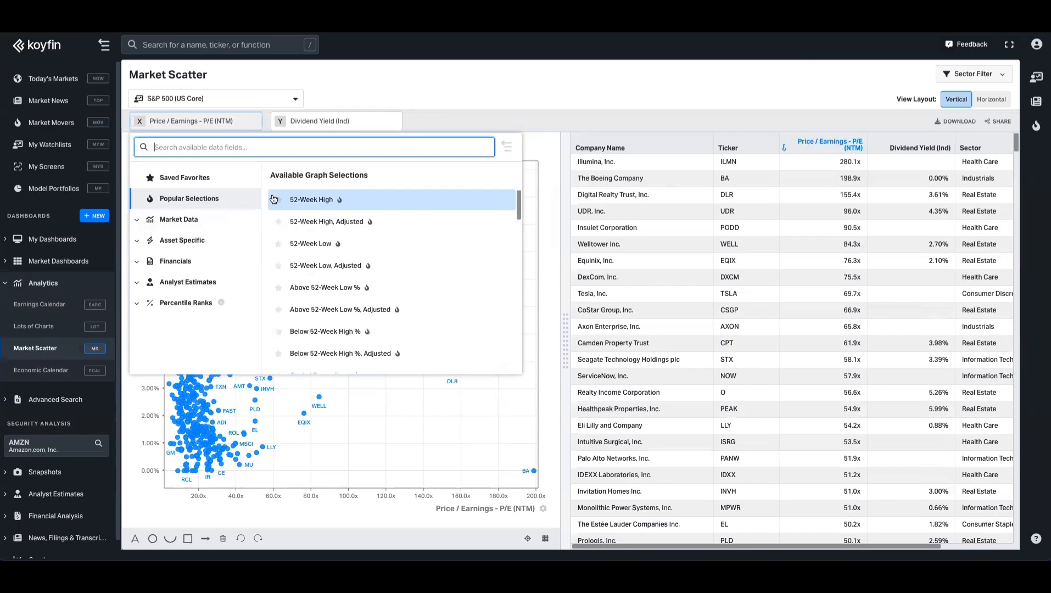
{"action": "mouse_move", "coordinate": [198, 221]}
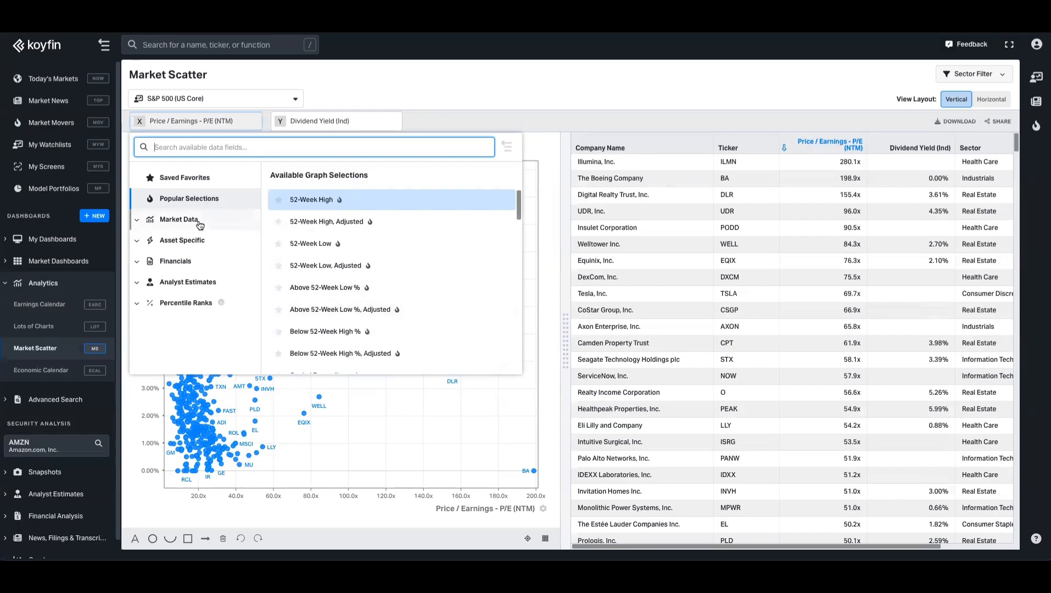
{"action": "left_click", "coordinate": [179, 220]}
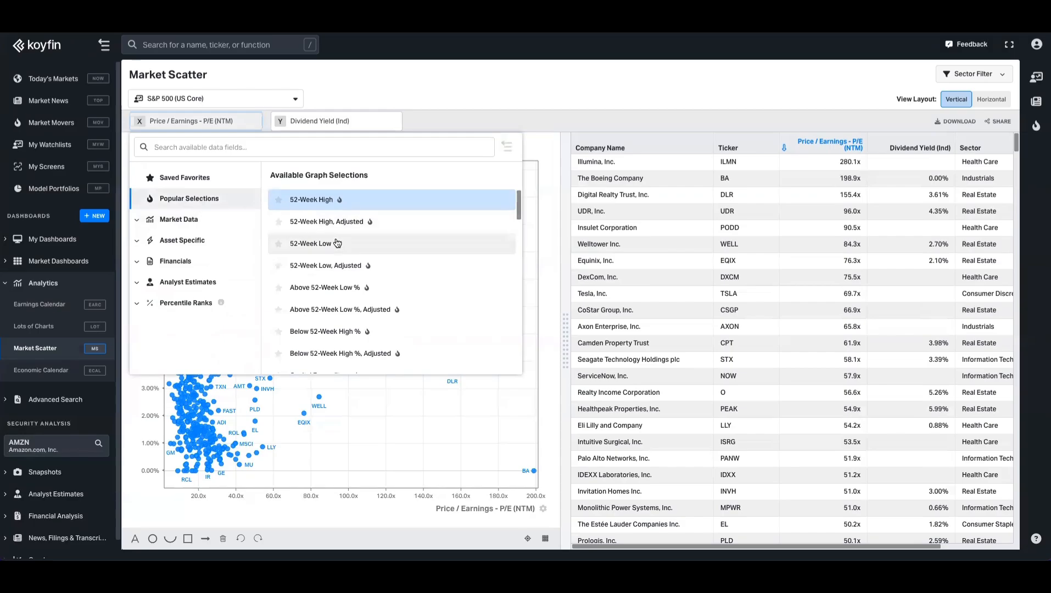
{"action": "mouse_move", "coordinate": [378, 286]}
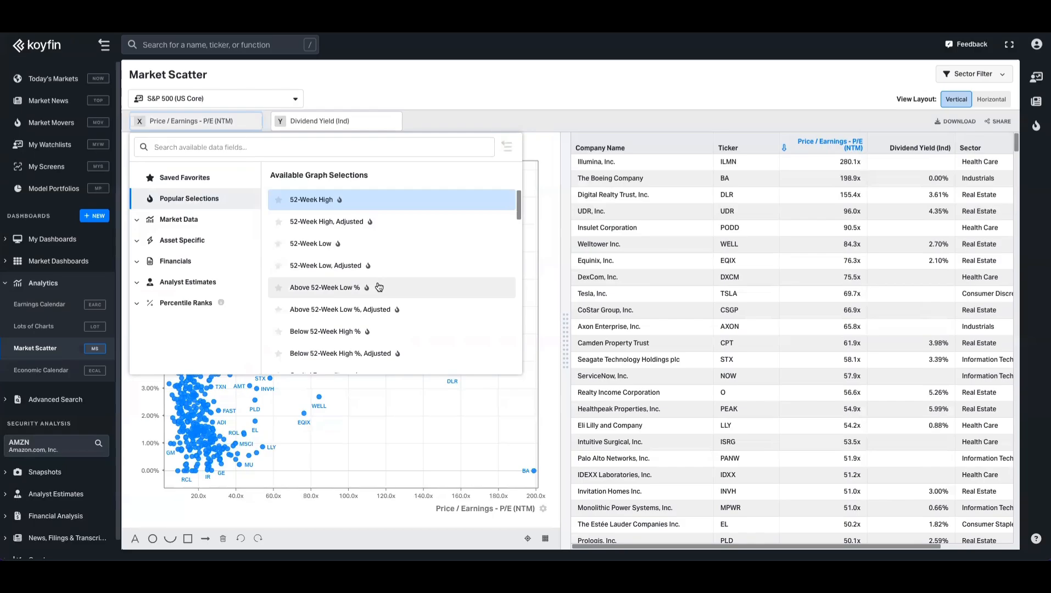
{"action": "mouse_move", "coordinate": [343, 340]}
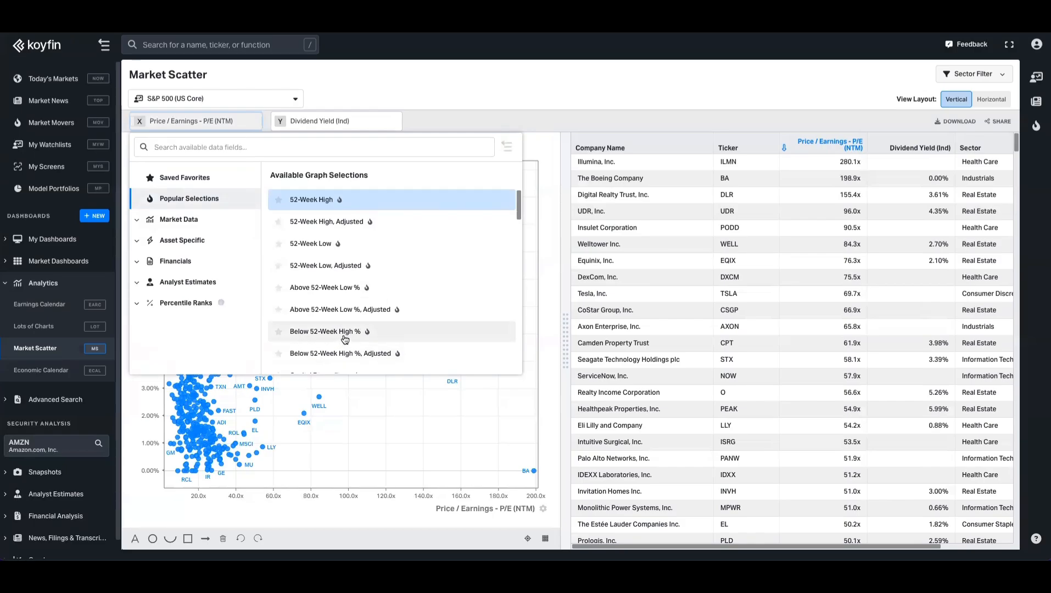
{"action": "left_click", "coordinate": [340, 331]}
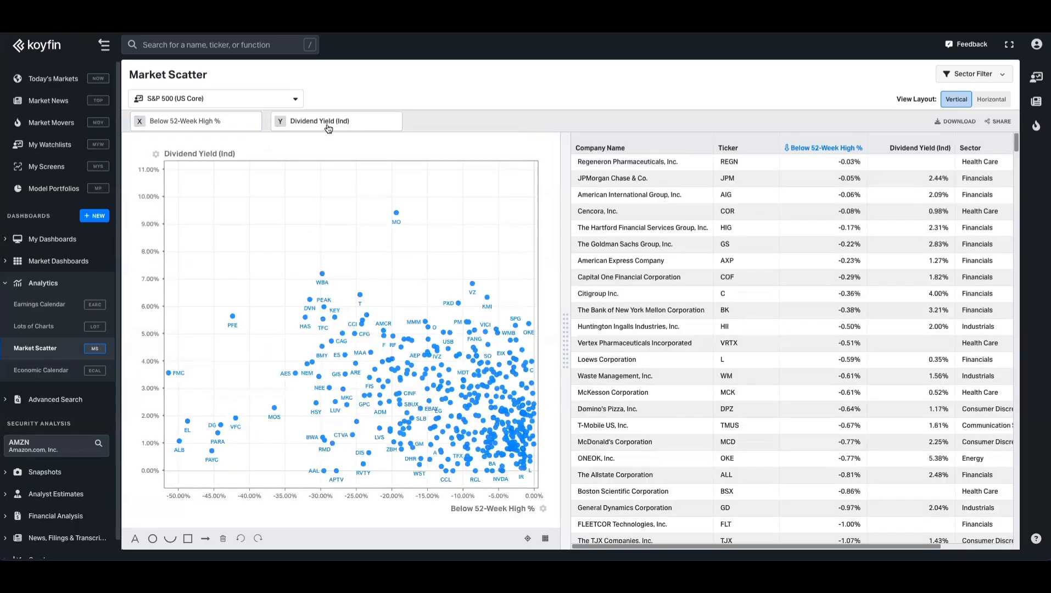
{"action": "left_click", "coordinate": [328, 123]}
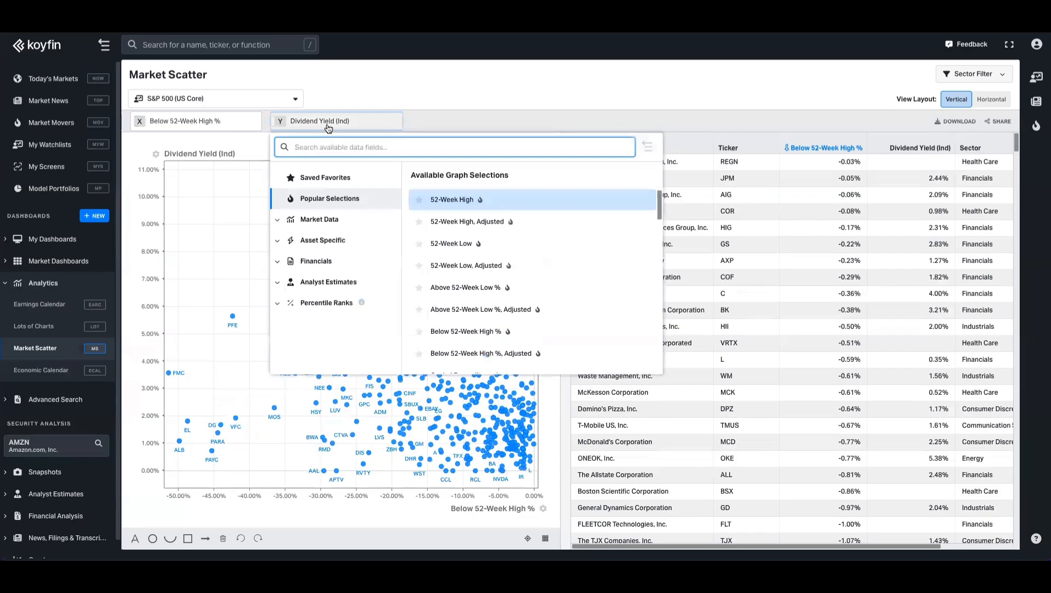
{"action": "left_click", "coordinate": [464, 286]}
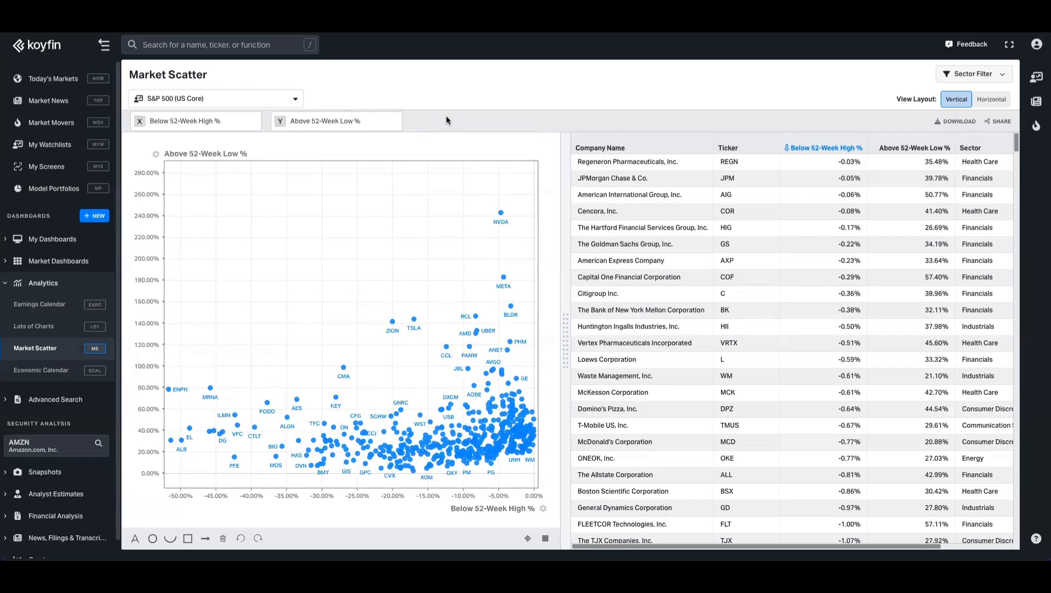
{"action": "mouse_move", "coordinate": [465, 463]}
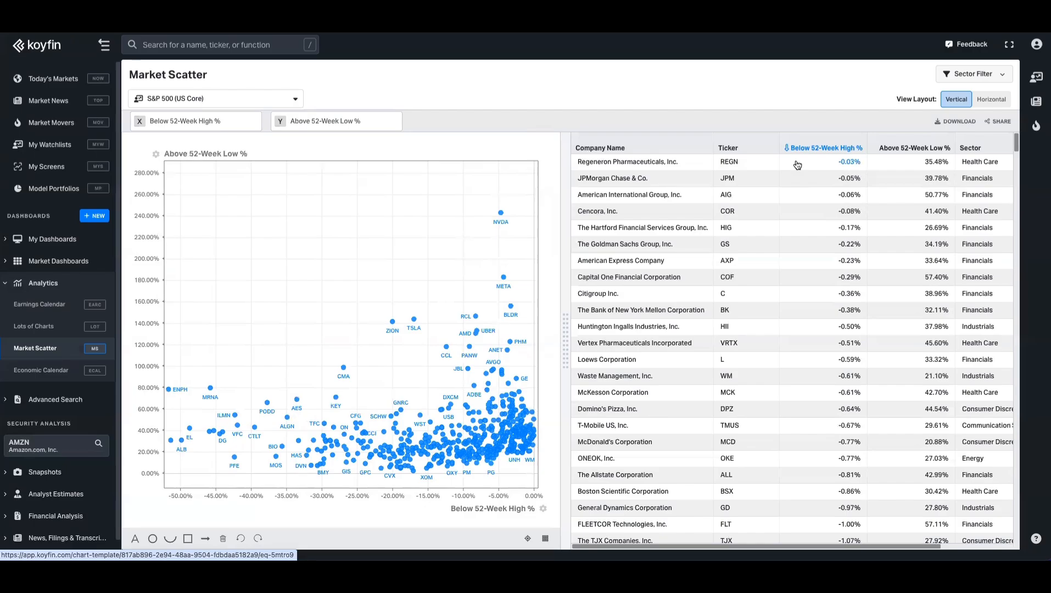
{"action": "mouse_move", "coordinate": [797, 191]}
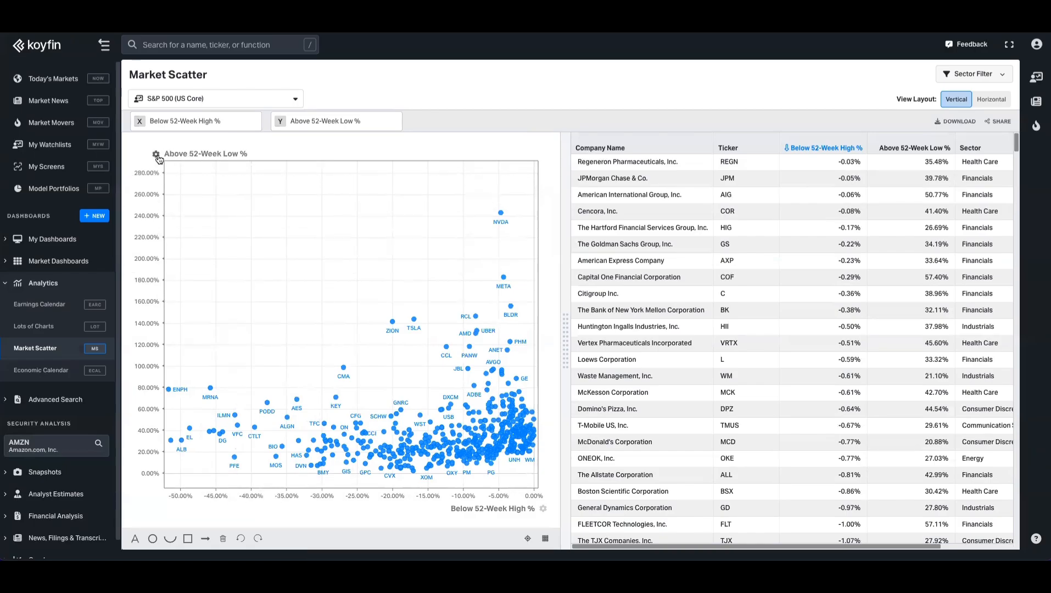
{"action": "mouse_move", "coordinate": [157, 154]}
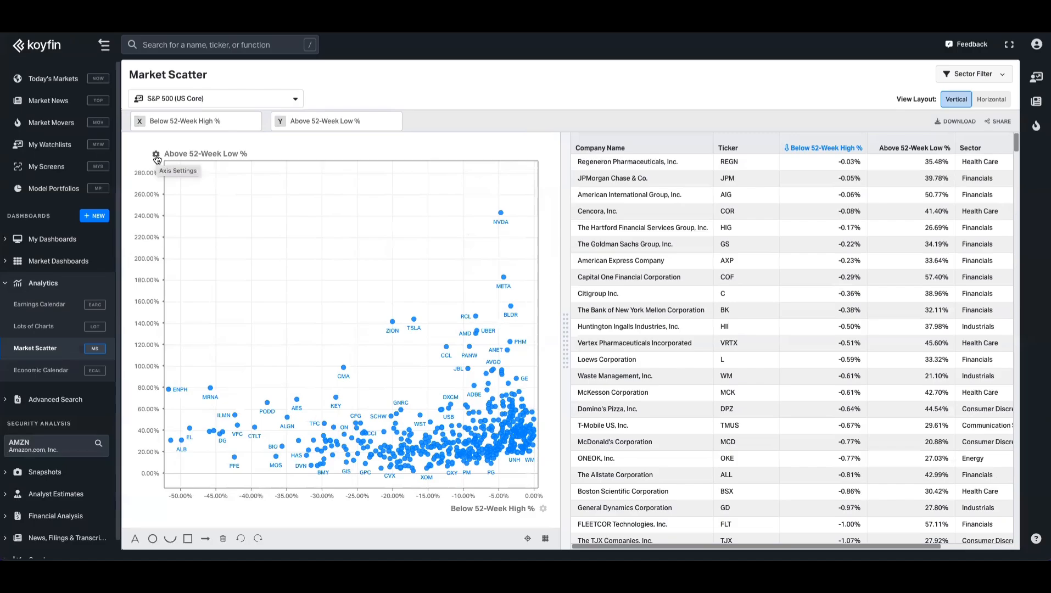
- Limit the horizontal axis range to start at -10.00% below the 52-week high
{"action": "left_click", "coordinate": [156, 153]}
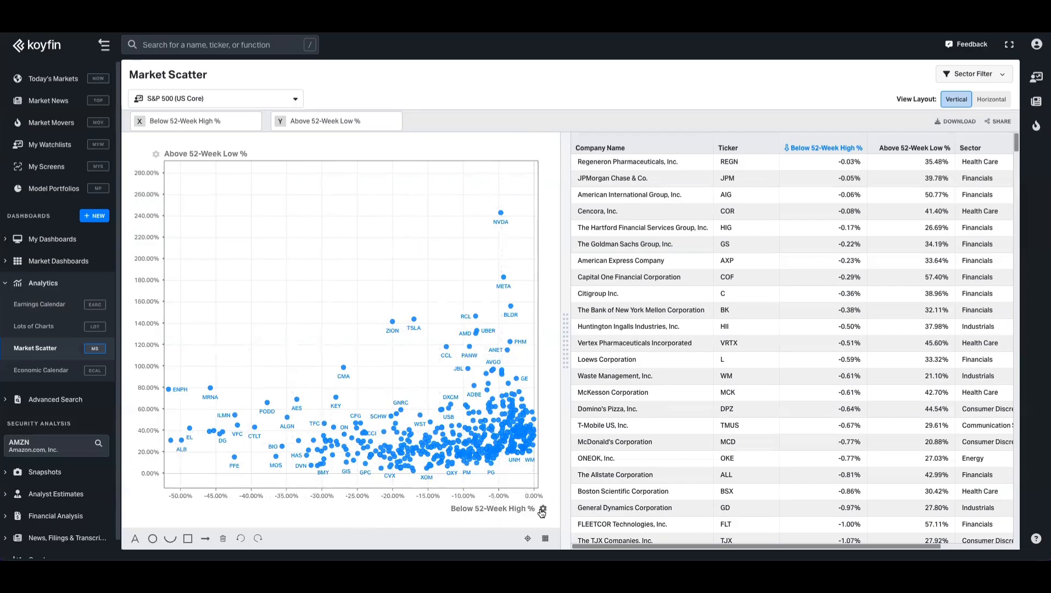
{"action": "left_click", "coordinate": [542, 508]}
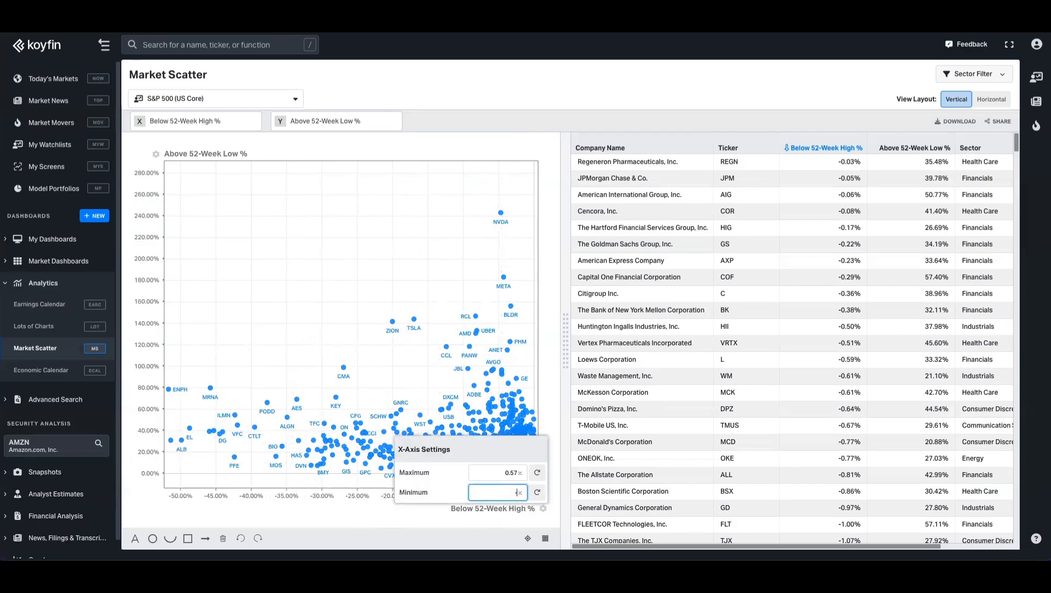
{"action": "type", "text": "-10.00"}
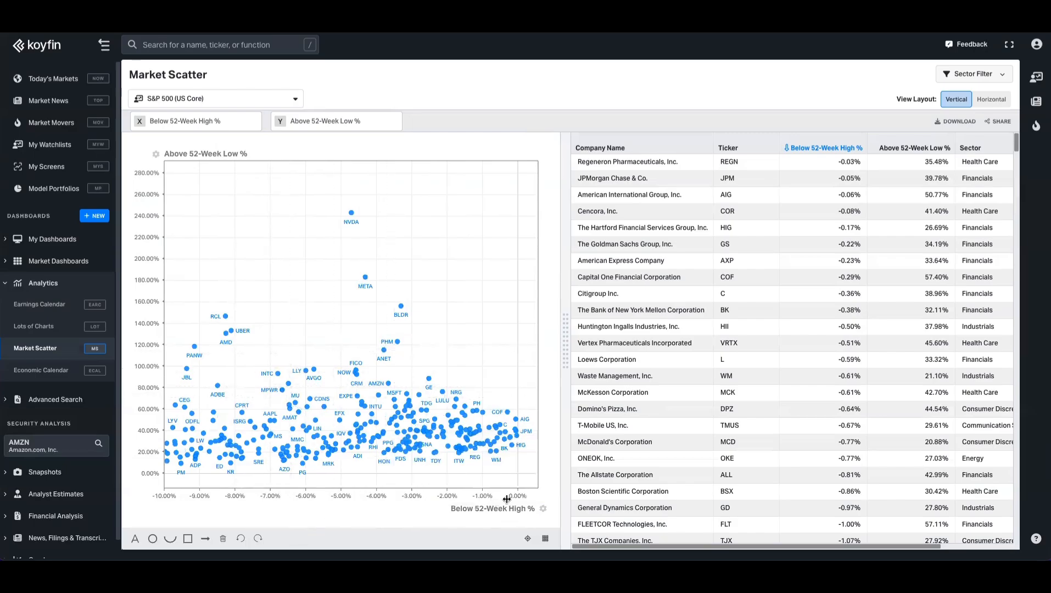
{"action": "mouse_move", "coordinate": [448, 467]}
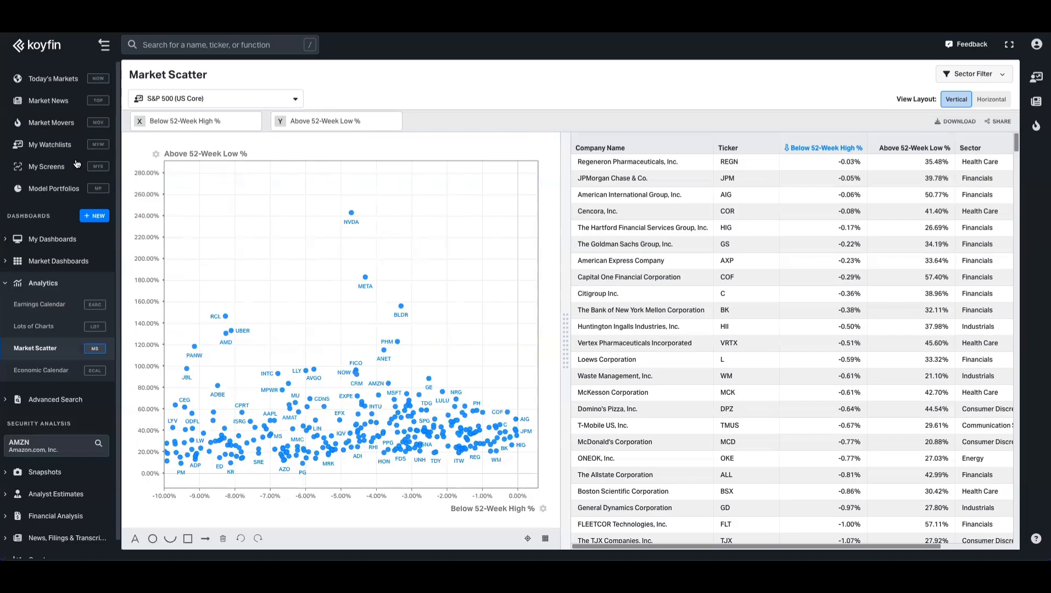
{"action": "mouse_move", "coordinate": [63, 167]}
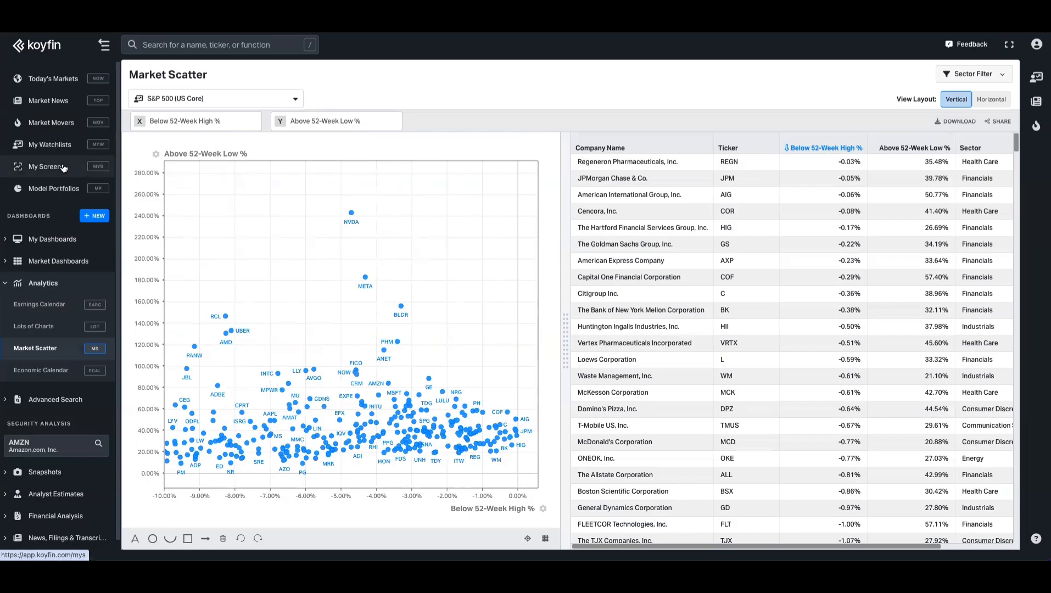
- Start a new screen from scratch in My Screens and review its trading region and universe criteria
{"action": "left_click", "coordinate": [46, 166]}
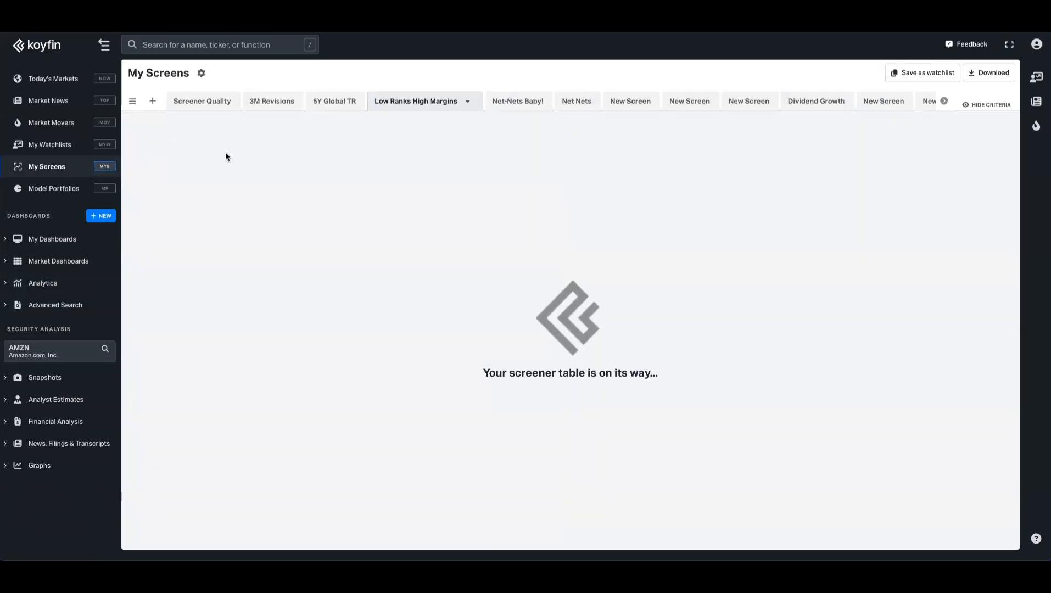
{"action": "left_click", "coordinate": [153, 101]}
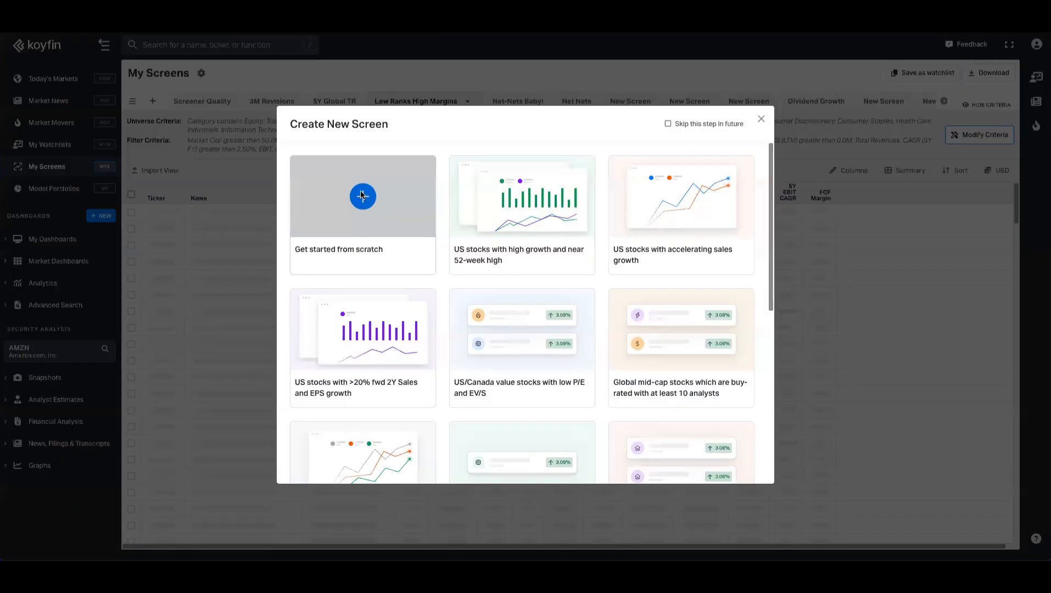
{"action": "left_click", "coordinate": [362, 196]}
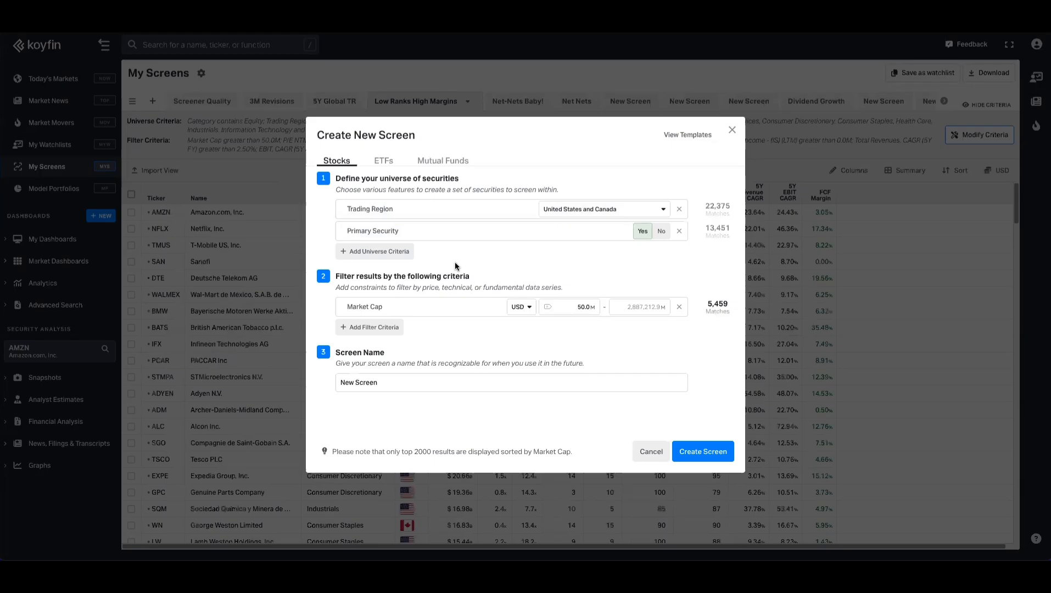
{"action": "left_click", "coordinate": [604, 209]}
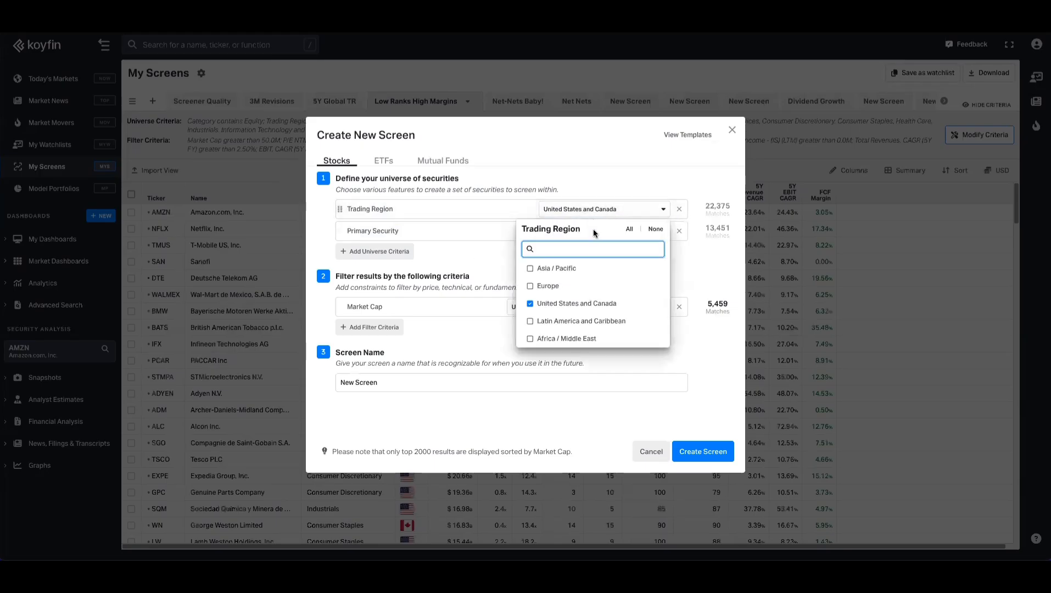
{"action": "left_click", "coordinate": [375, 250]}
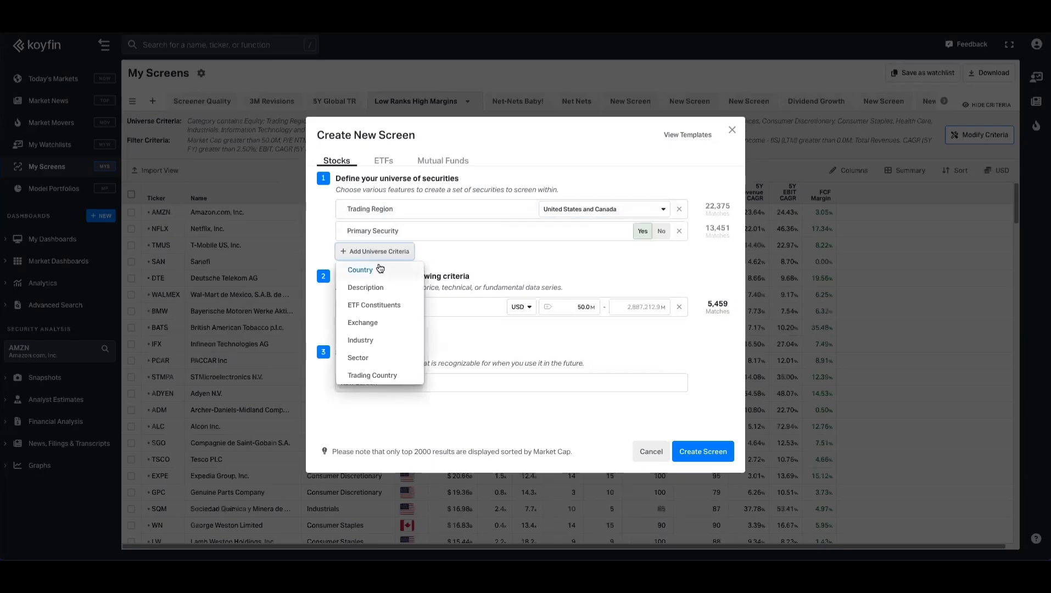
{"action": "mouse_move", "coordinate": [365, 286]}
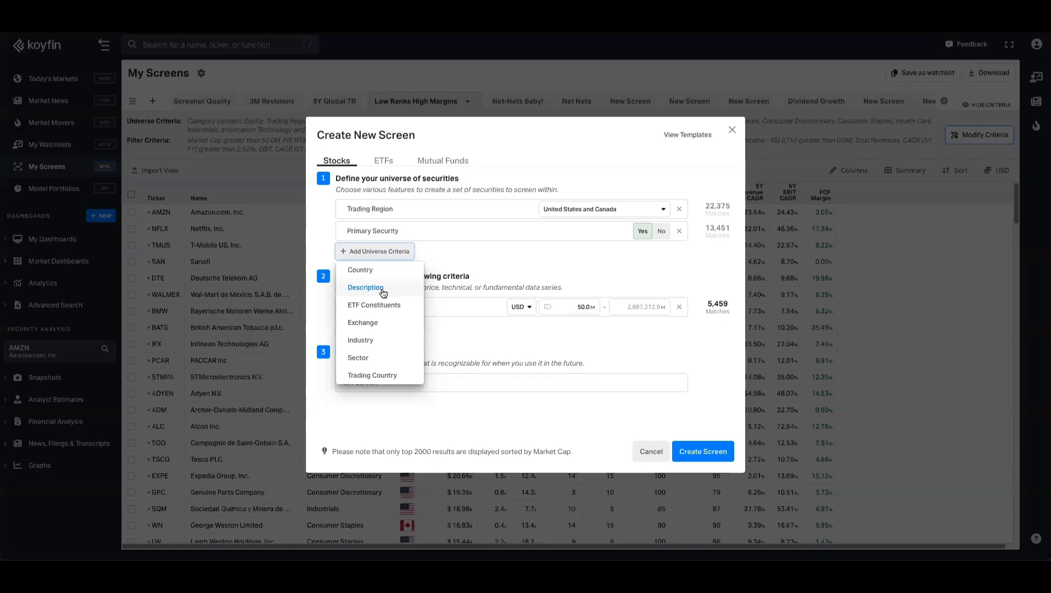
{"action": "mouse_move", "coordinate": [499, 265]}
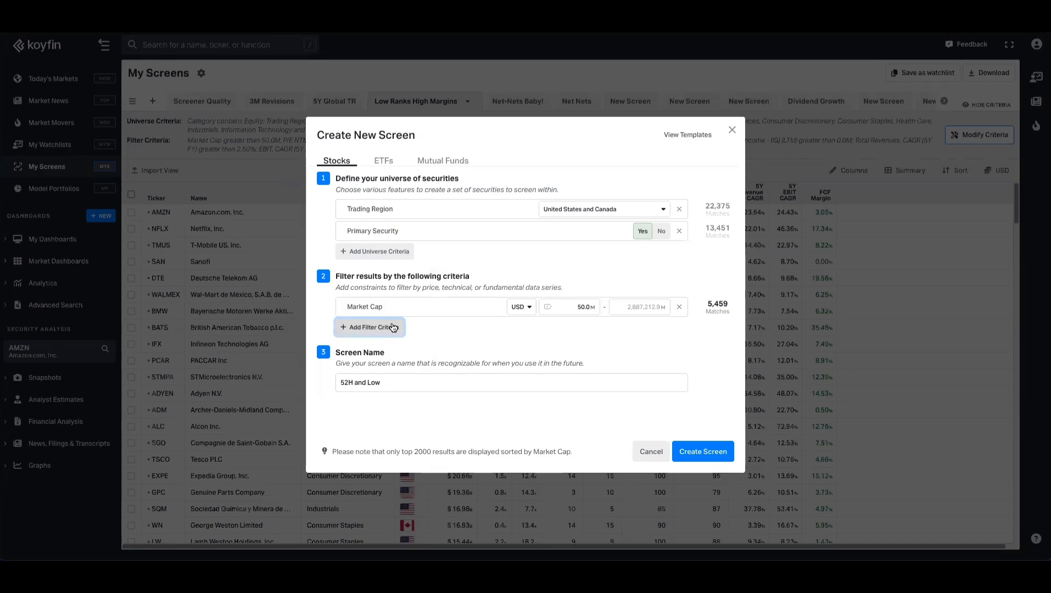
- Add a Below 52-Week High % filter with a minimum of -10, then begin adding universe criteria
{"action": "left_click", "coordinate": [370, 327]}
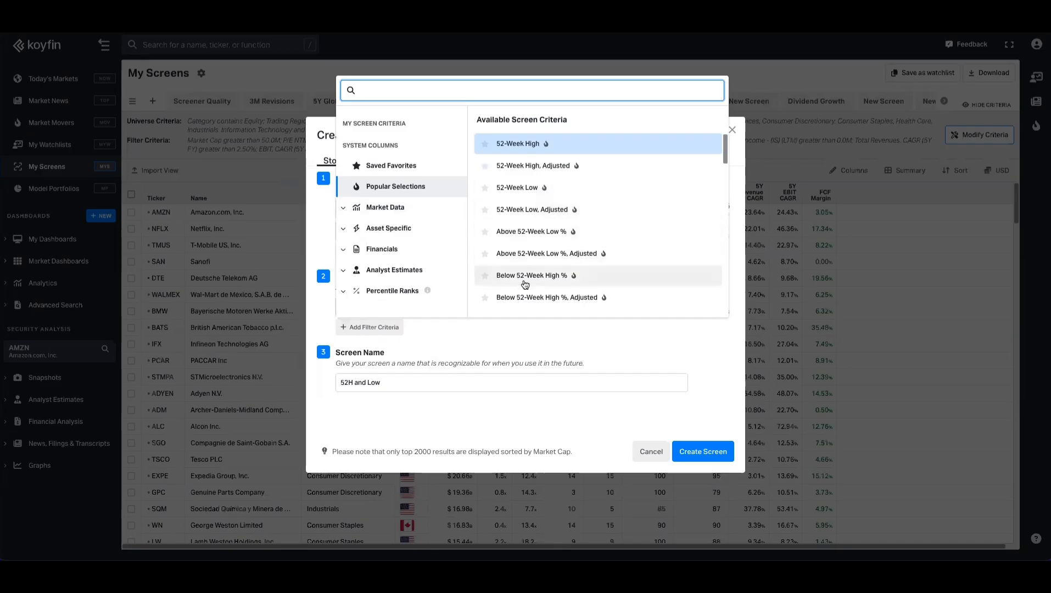
{"action": "mouse_move", "coordinate": [529, 272]}
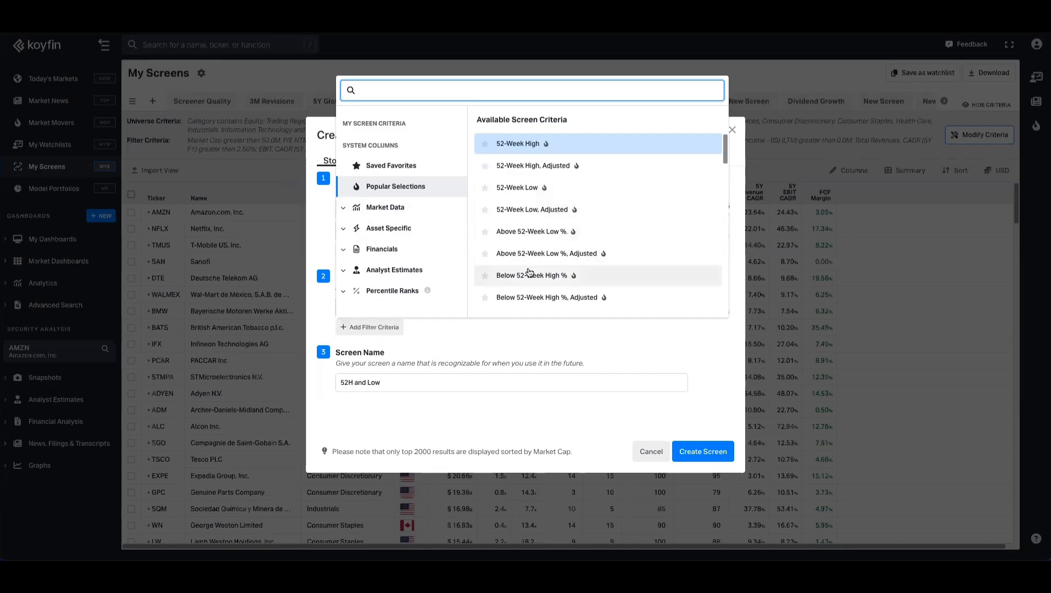
{"action": "left_click", "coordinate": [530, 274]}
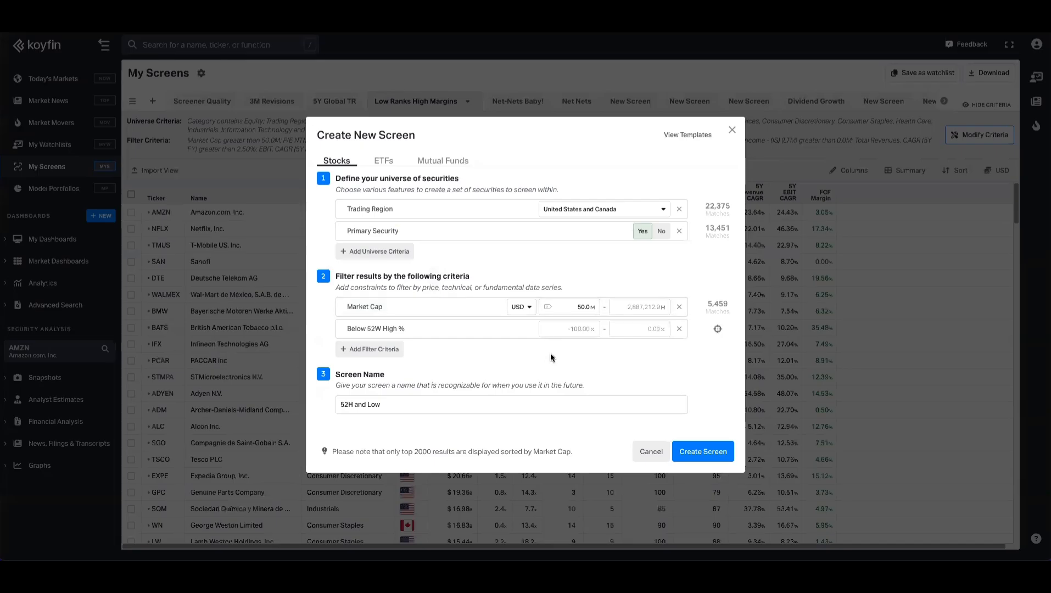
{"action": "left_click", "coordinate": [569, 328]}
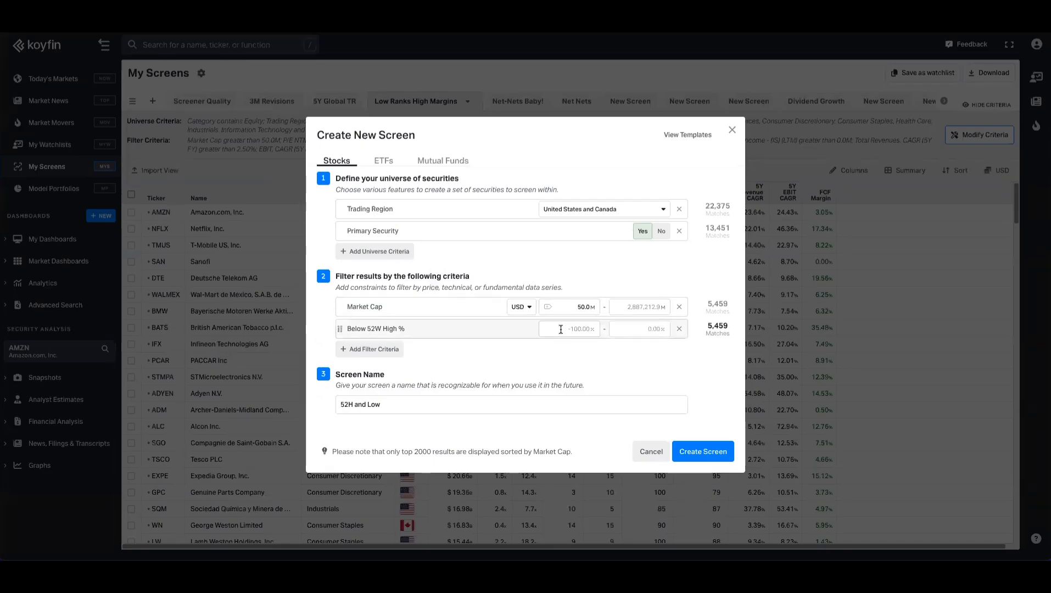
{"action": "left_click", "coordinate": [569, 328]}
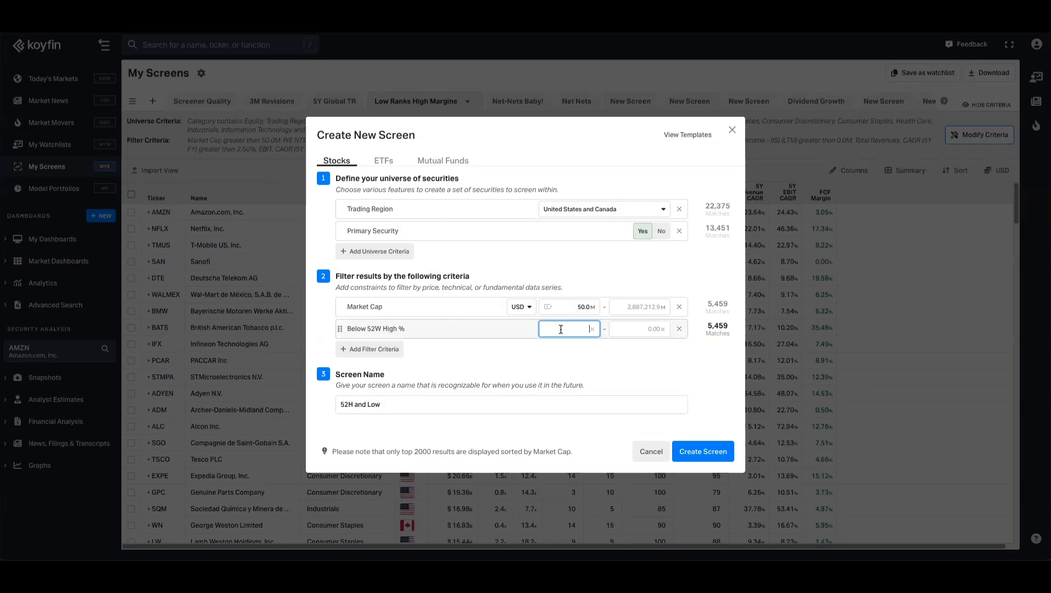
{"action": "type", "text": "-10.00%"}
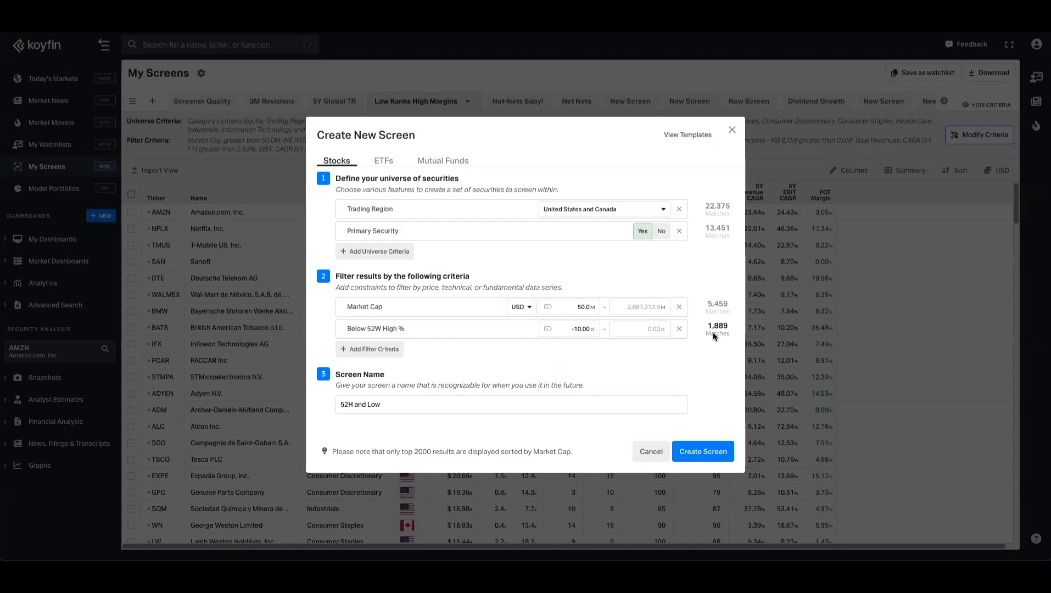
{"action": "left_click", "coordinate": [374, 251]}
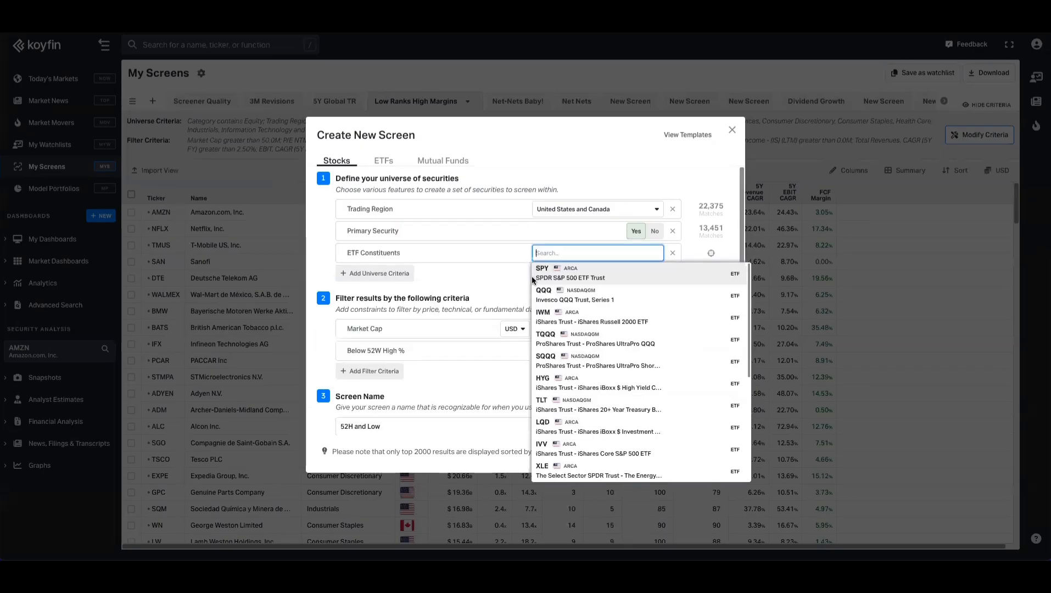
- Limit the screen universe to SPY (SPDR S&P 500 ETF Trust) constituents
{"action": "left_click", "coordinate": [568, 273]}
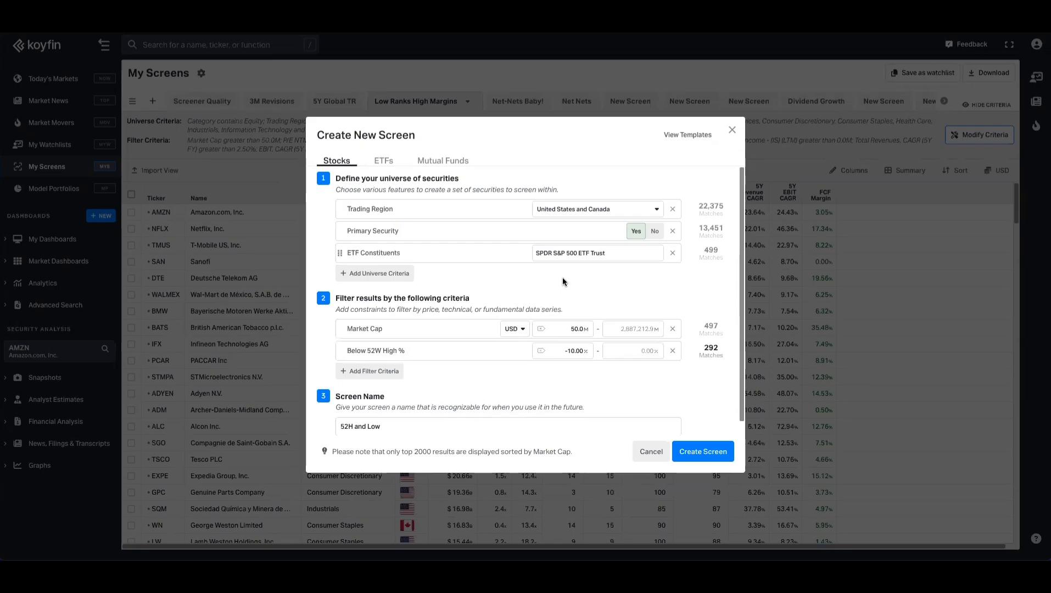
{"action": "mouse_move", "coordinate": [713, 335]}
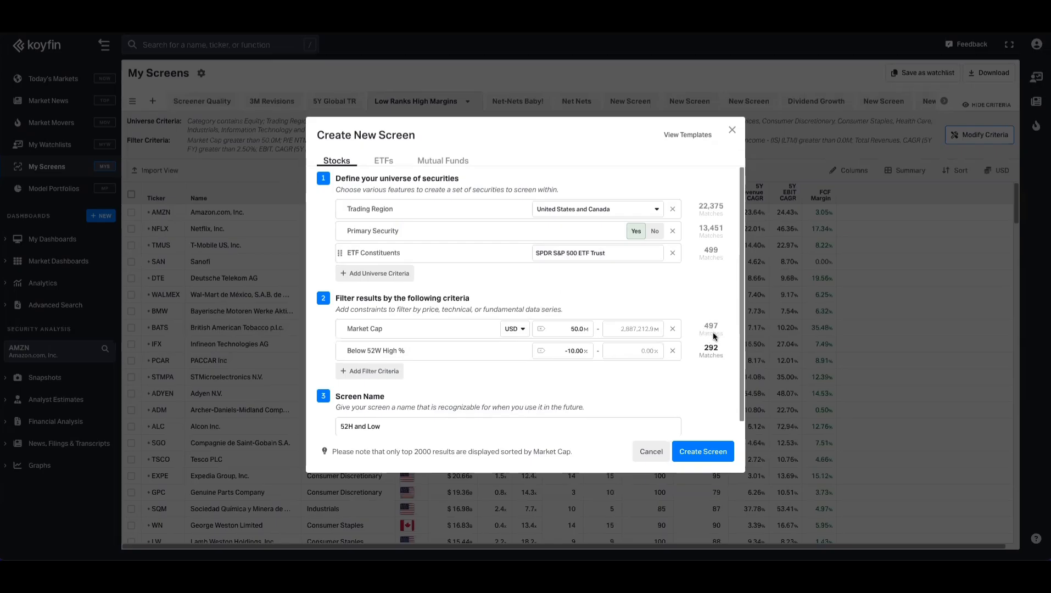
{"action": "mouse_move", "coordinate": [707, 357]}
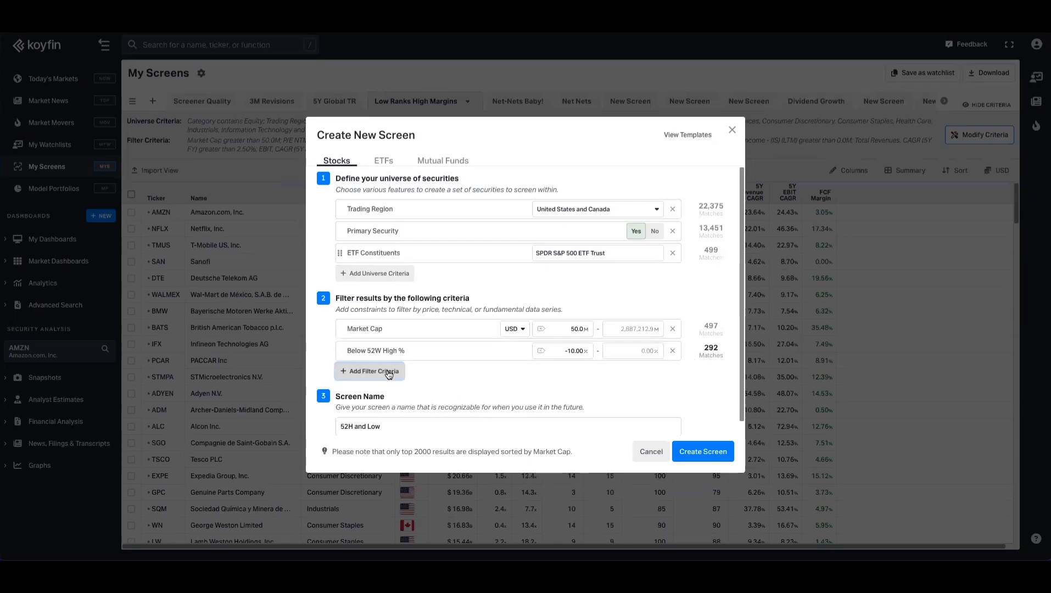
- Add an Above 52-Week Low % filter and set its minimum to 50.00
{"action": "left_click", "coordinate": [369, 371]}
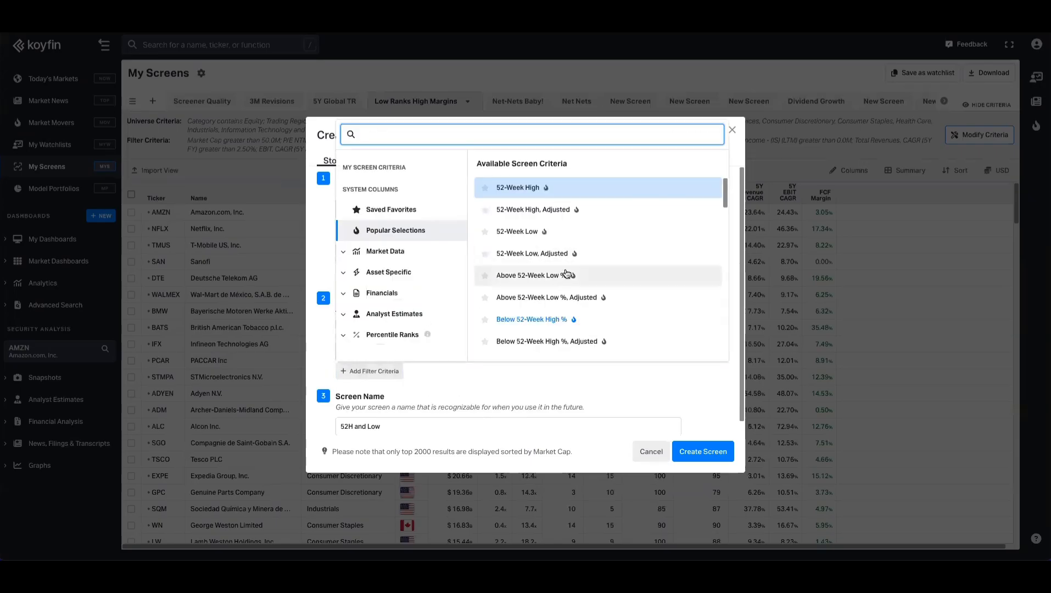
{"action": "scroll", "scroll_direction": "down", "scroll_amount": 3}
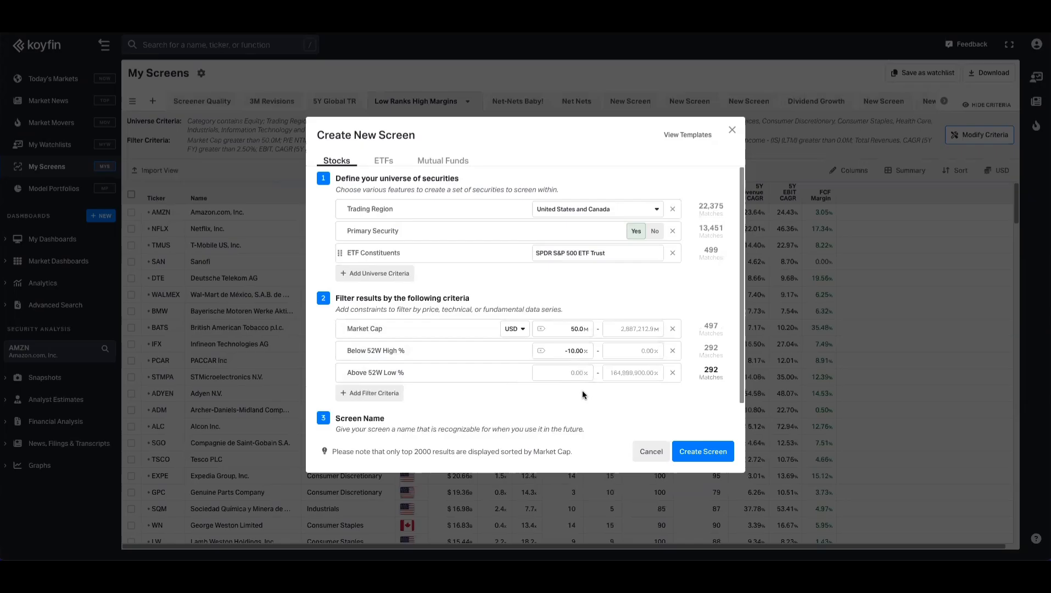
{"action": "left_click", "coordinate": [562, 372]}
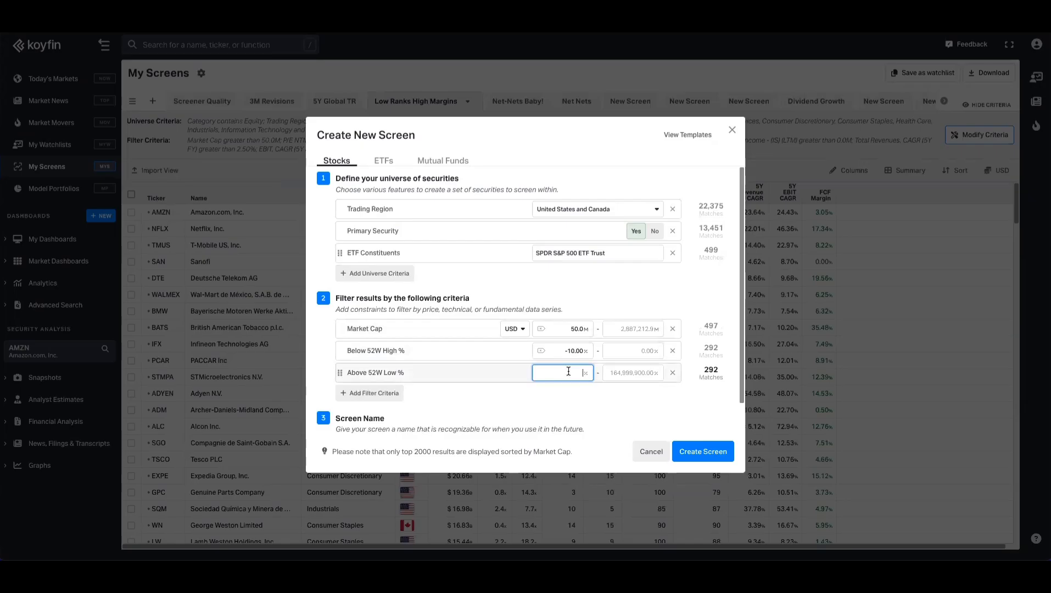
{"action": "type", "text": "5"}
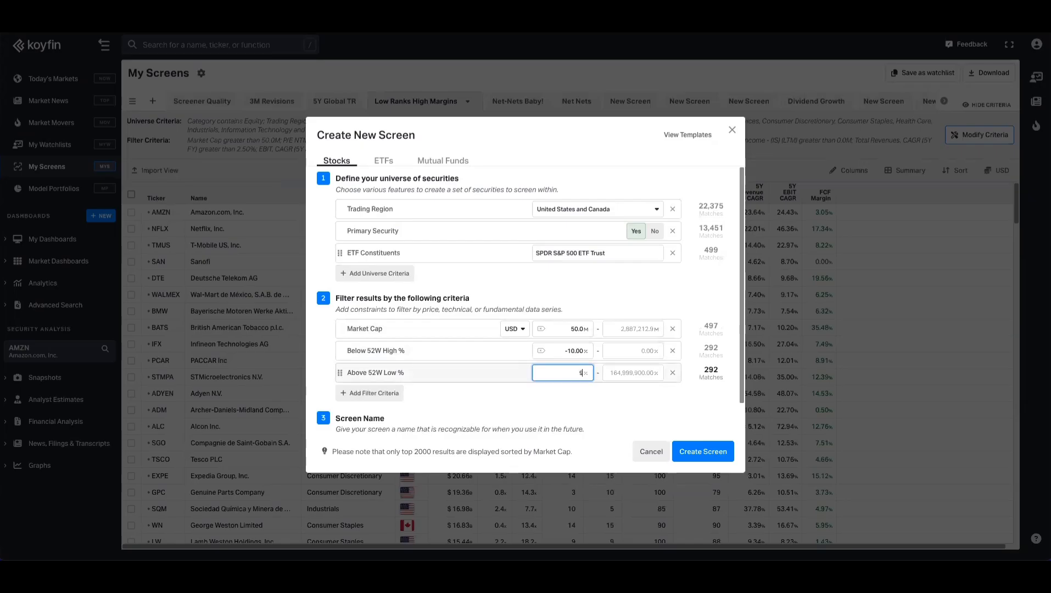
{"action": "type", "text": "90.00"}
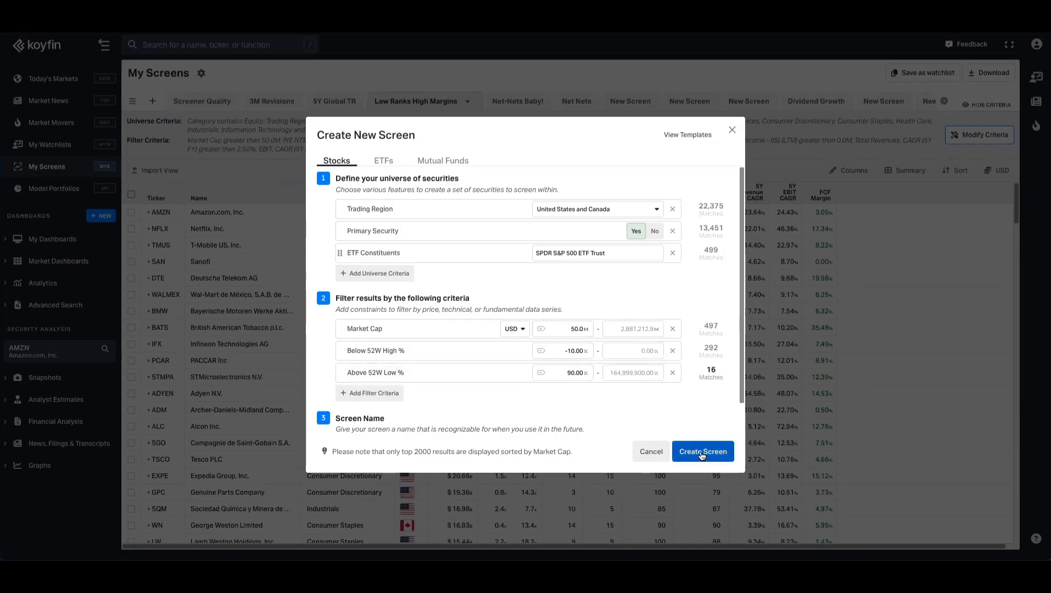
{"action": "mouse_move", "coordinate": [567, 383]}
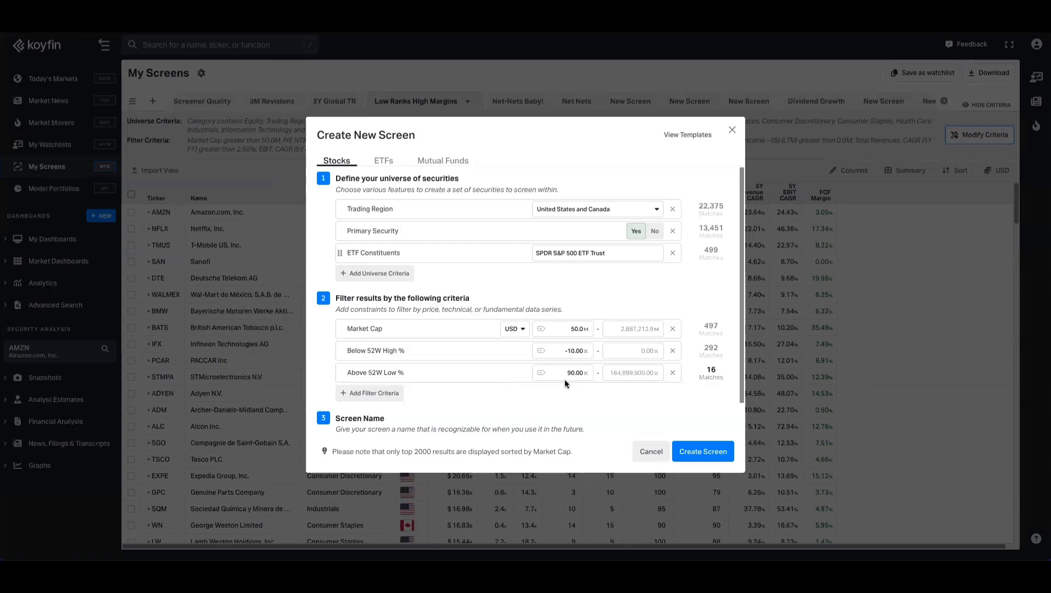
{"action": "left_click", "coordinate": [566, 372]}
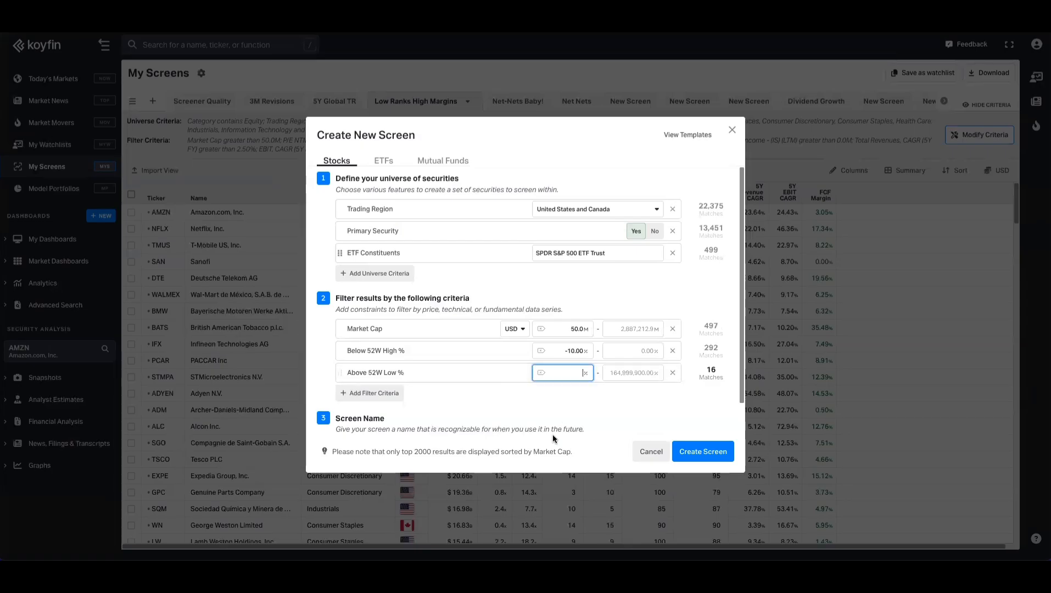
{"action": "type", "text": "50.00"}
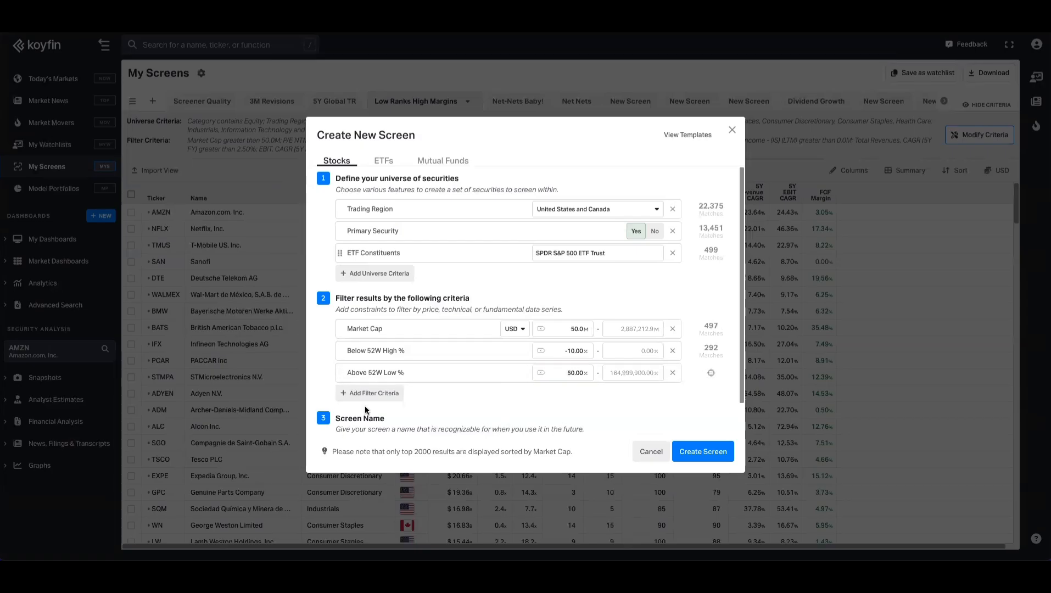
- Browse the Market Data > Technical Indicators criteria list
{"action": "left_click", "coordinate": [369, 393]}
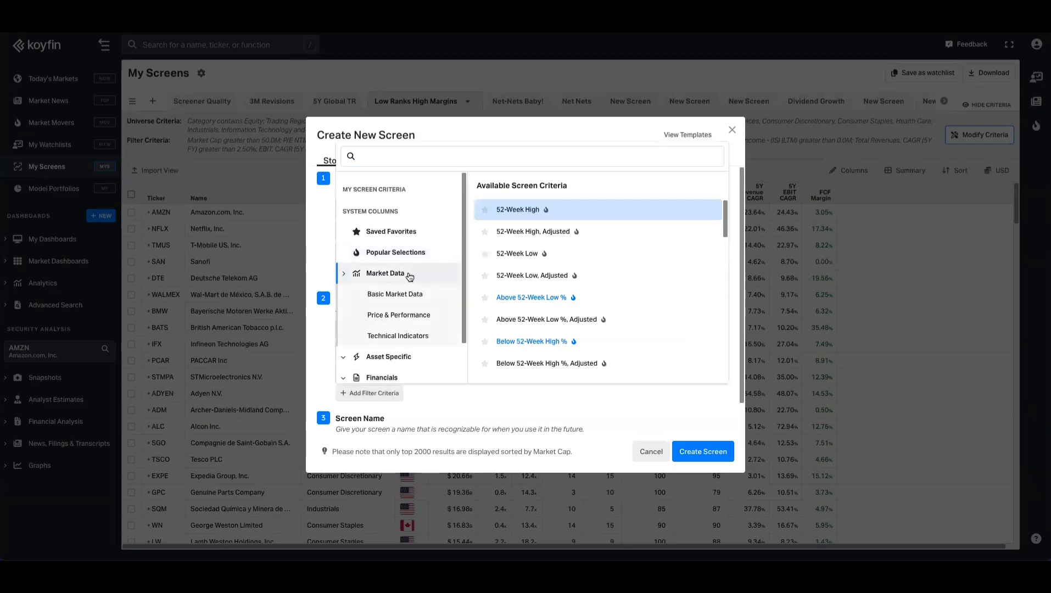
{"action": "left_click", "coordinate": [397, 335]}
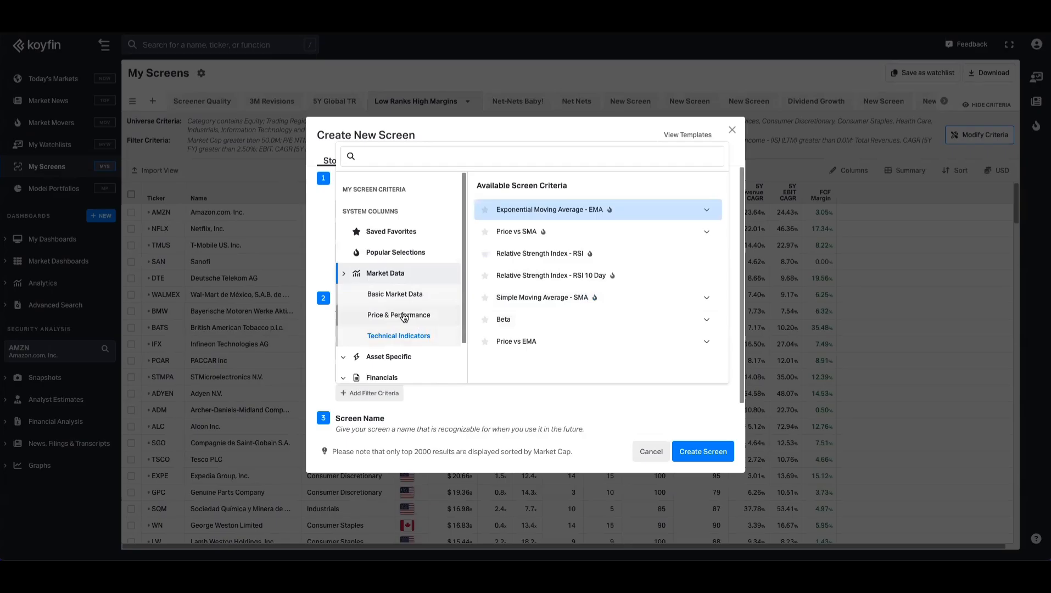
{"action": "mouse_move", "coordinate": [511, 412]}
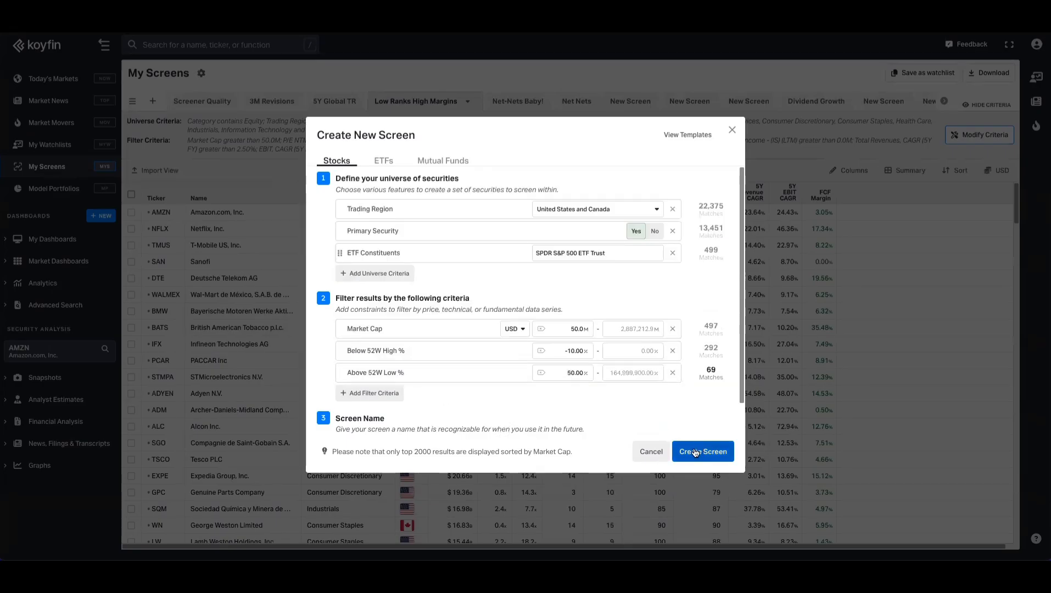
- Create the screen and sort it ascending by Below 52W High % so near-high stocks lead
{"action": "left_click", "coordinate": [702, 451]}
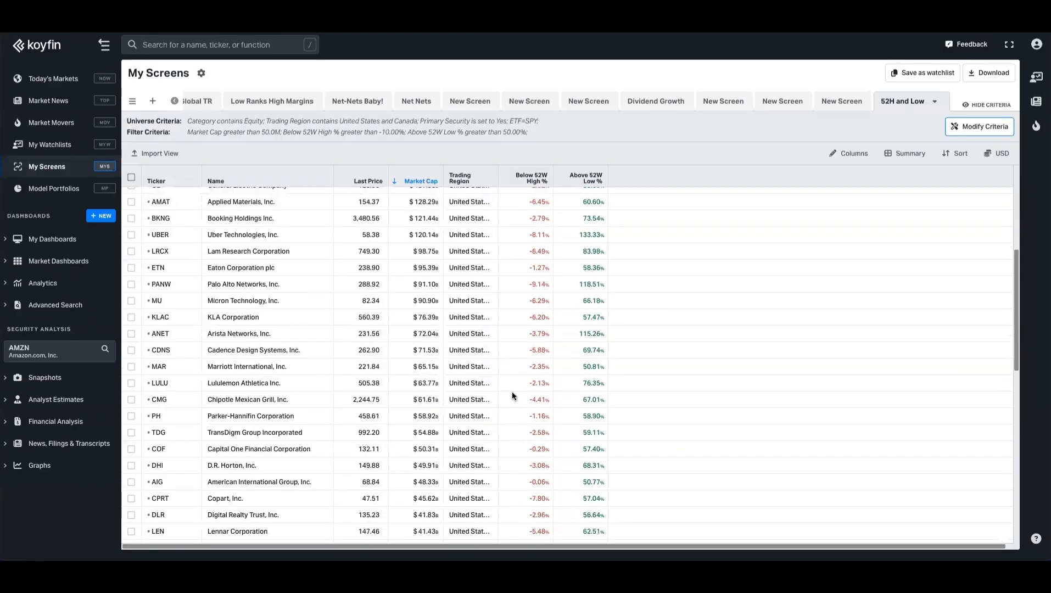
{"action": "left_click", "coordinate": [530, 176]}
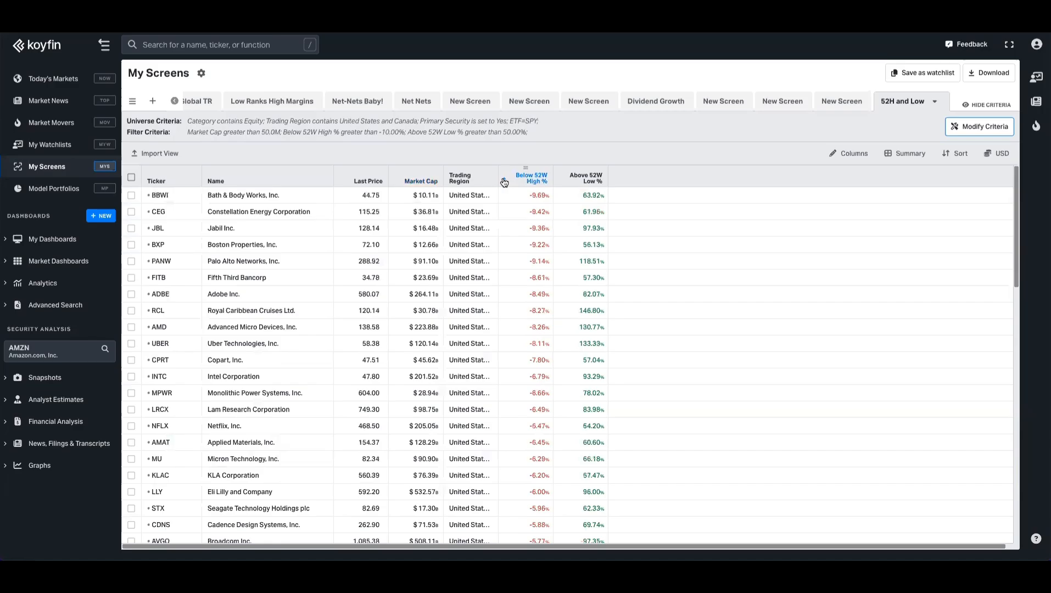
{"action": "left_click", "coordinate": [530, 178]}
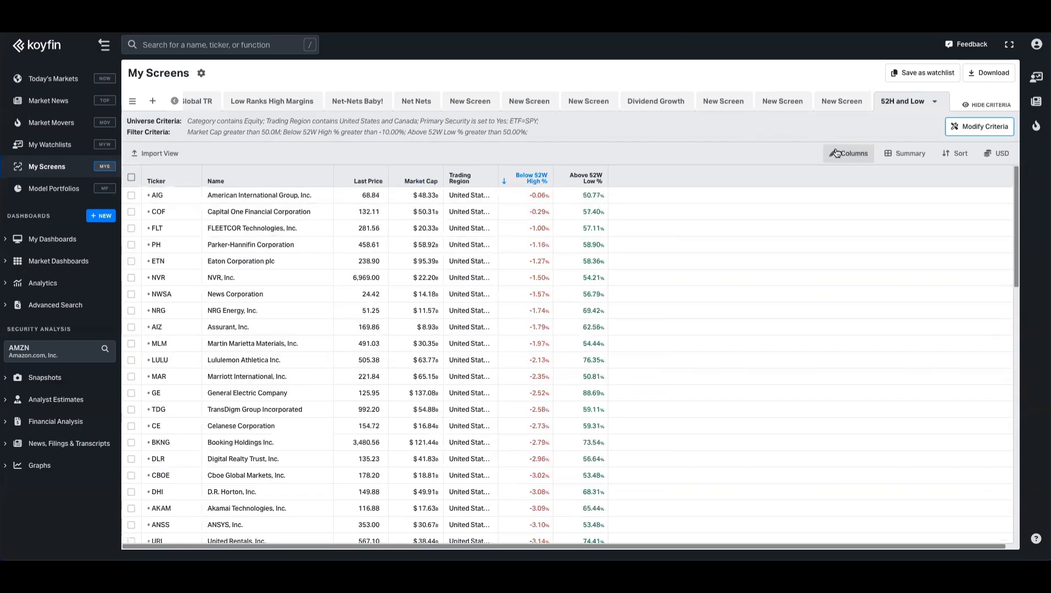
- Check the Column Selection dialog without changes and start a table-view import
{"action": "left_click", "coordinate": [848, 153]}
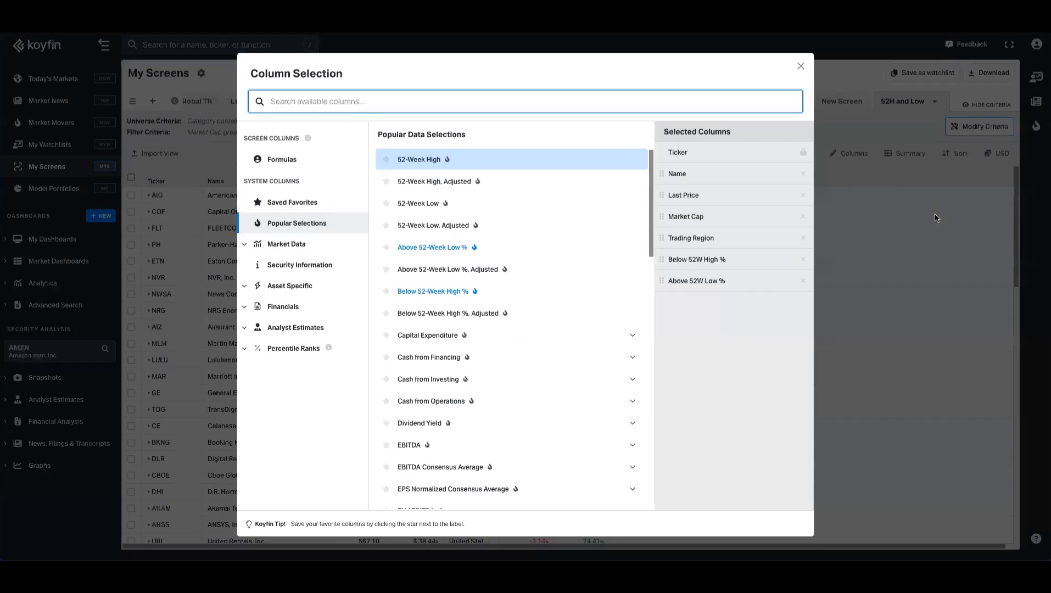
{"action": "left_click", "coordinate": [801, 66]}
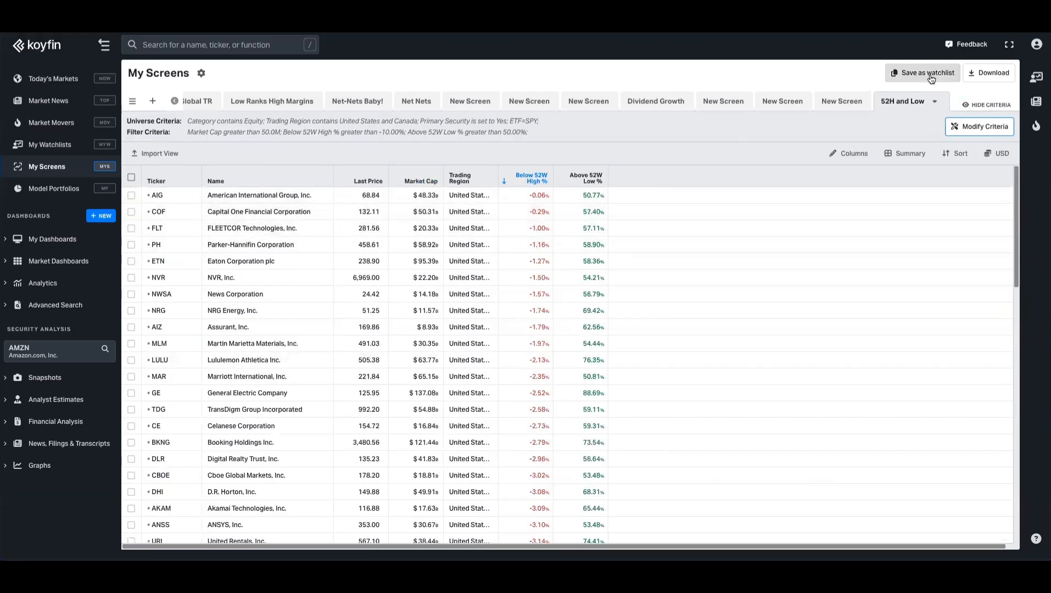
{"action": "left_click", "coordinate": [927, 73]}
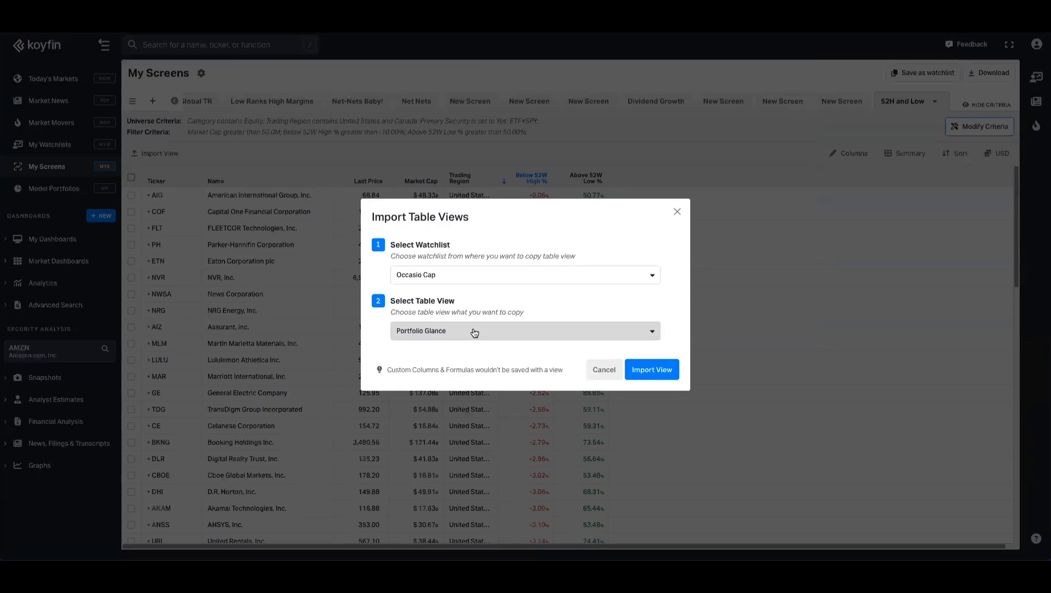
- Import the Multiples table view from Occasio Cap into the screen, then go to the Full S&P watchlist
{"action": "left_click", "coordinate": [524, 331]}
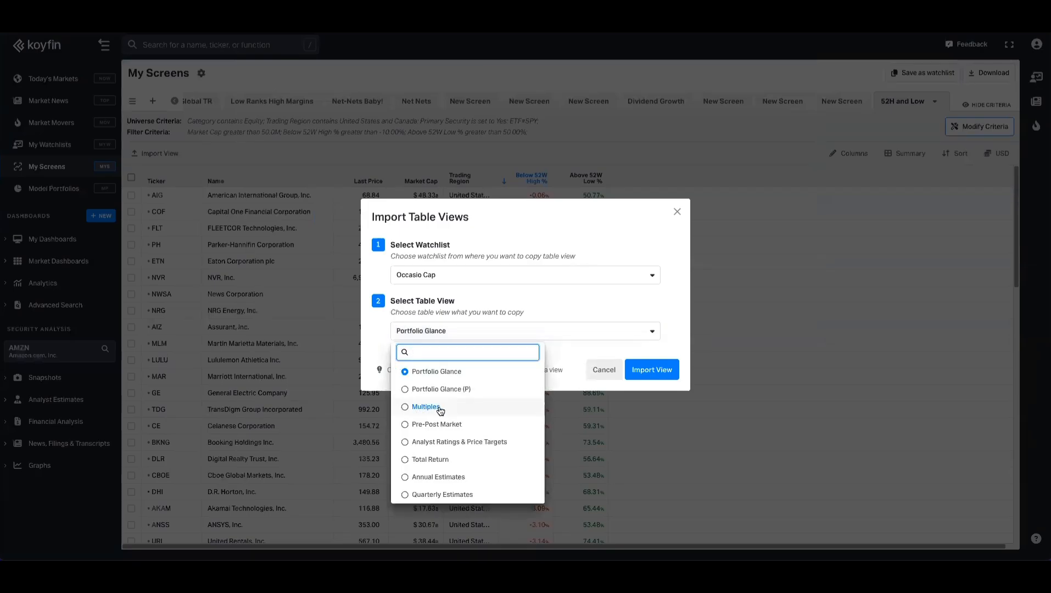
{"action": "left_click", "coordinate": [424, 407]}
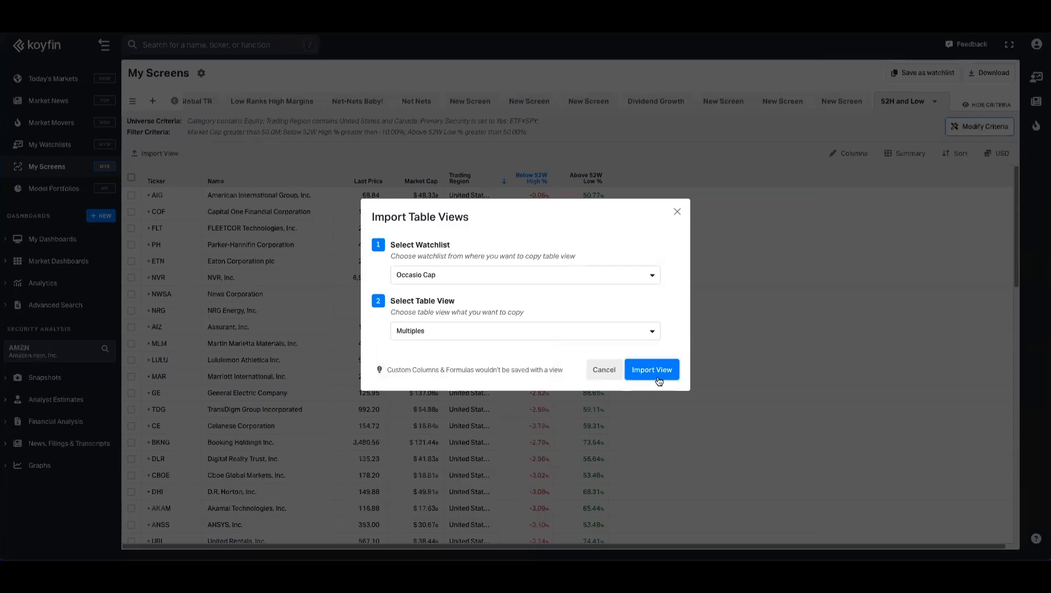
{"action": "left_click", "coordinate": [651, 369]}
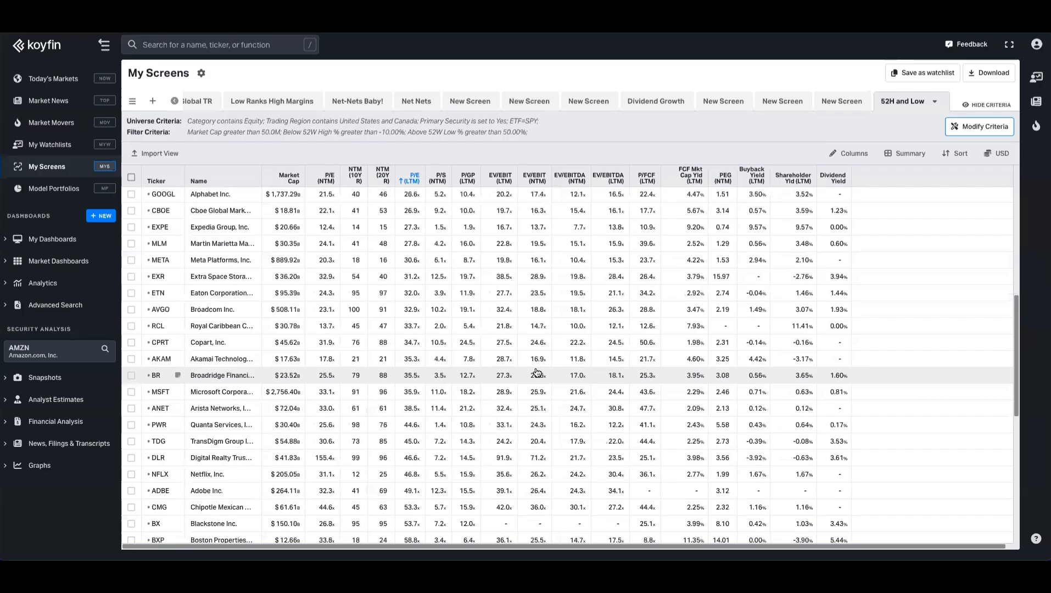
{"action": "left_click", "coordinate": [50, 144]}
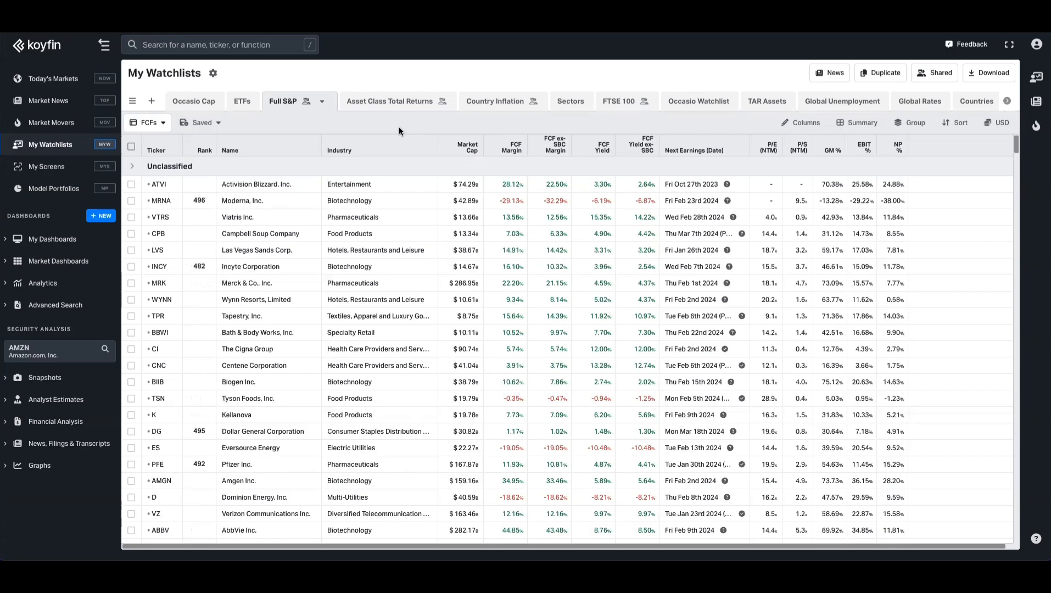
{"action": "mouse_move", "coordinate": [309, 110]}
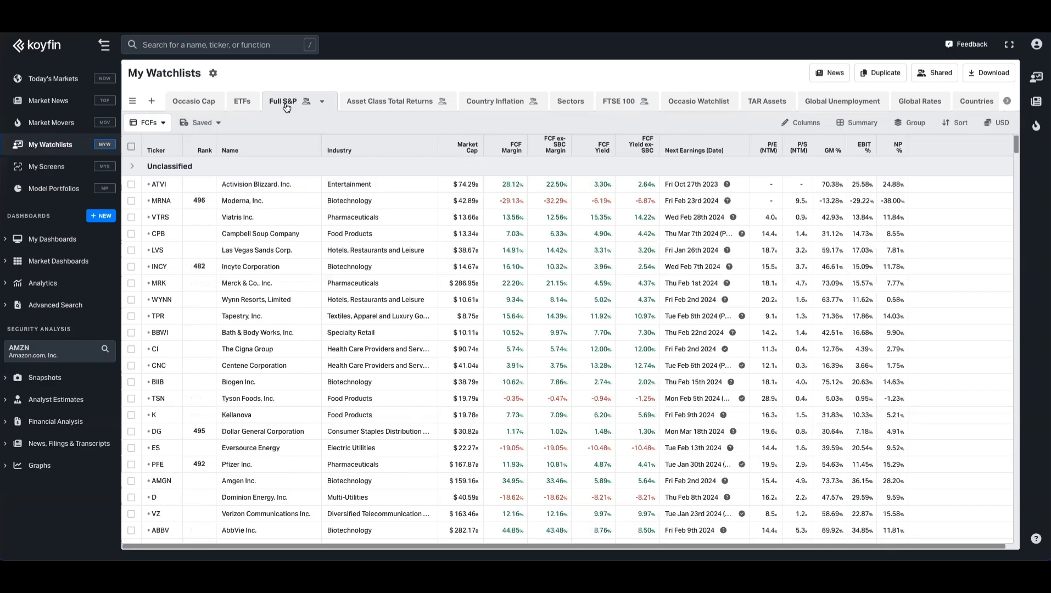
{"action": "mouse_move", "coordinate": [421, 150]}
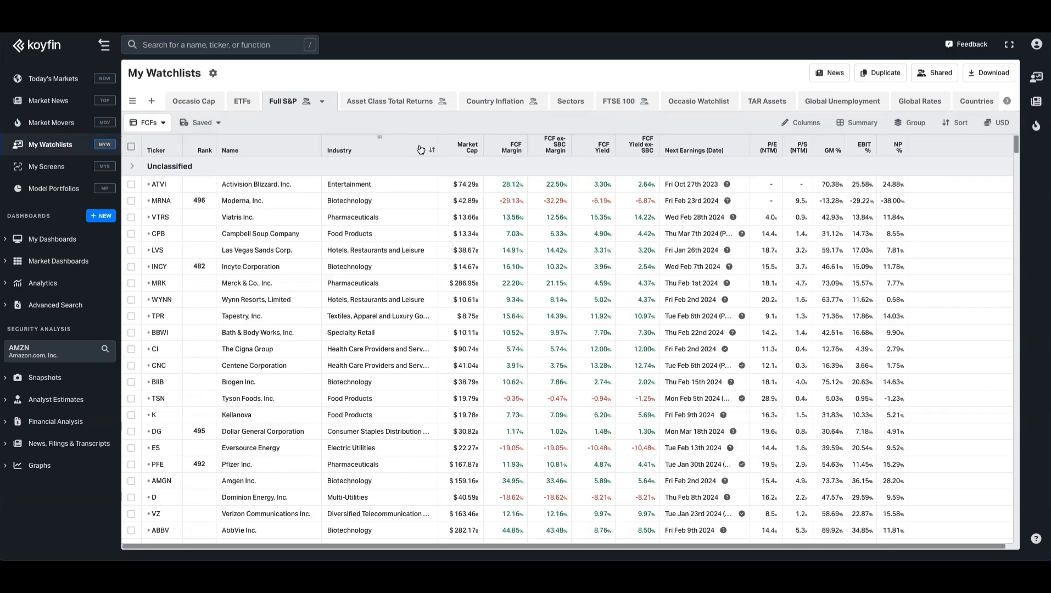
{"action": "mouse_move", "coordinate": [429, 217]}
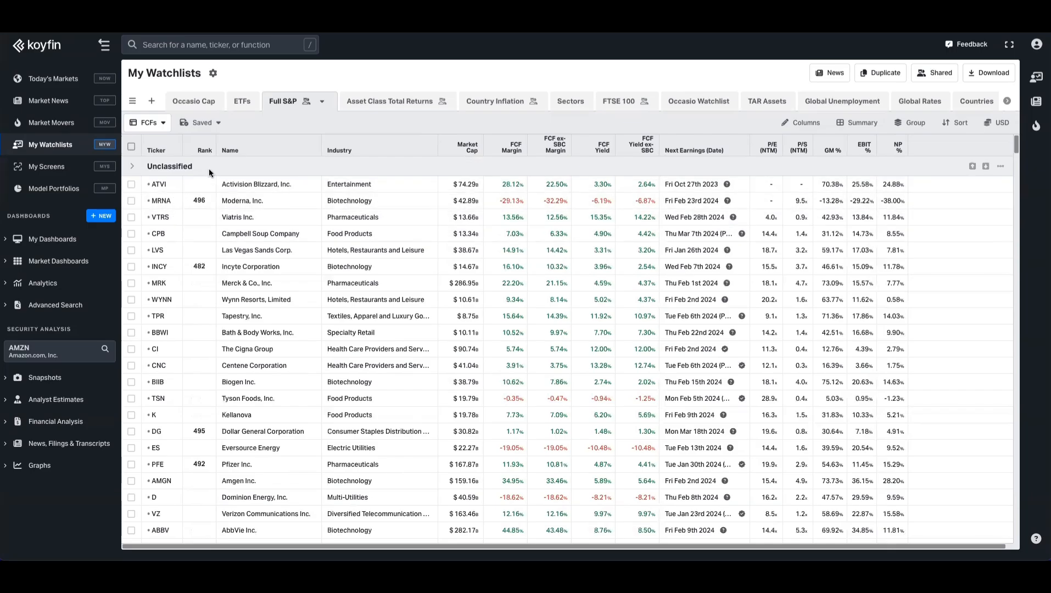
- Create a new watchlist table view named '52W Highs and Lows'
{"action": "left_click", "coordinate": [147, 122]}
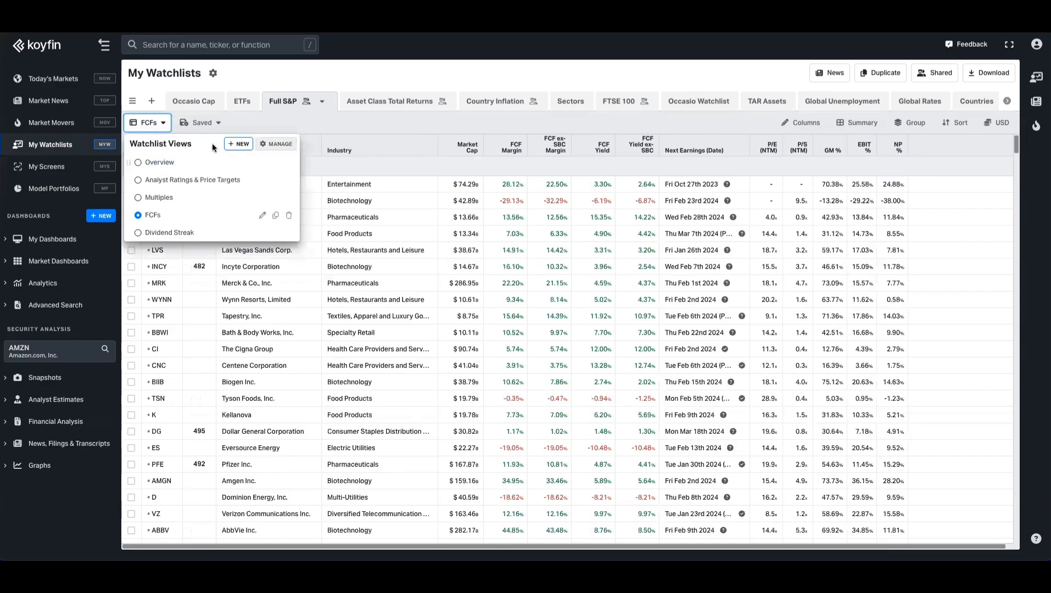
{"action": "left_click", "coordinate": [237, 143]}
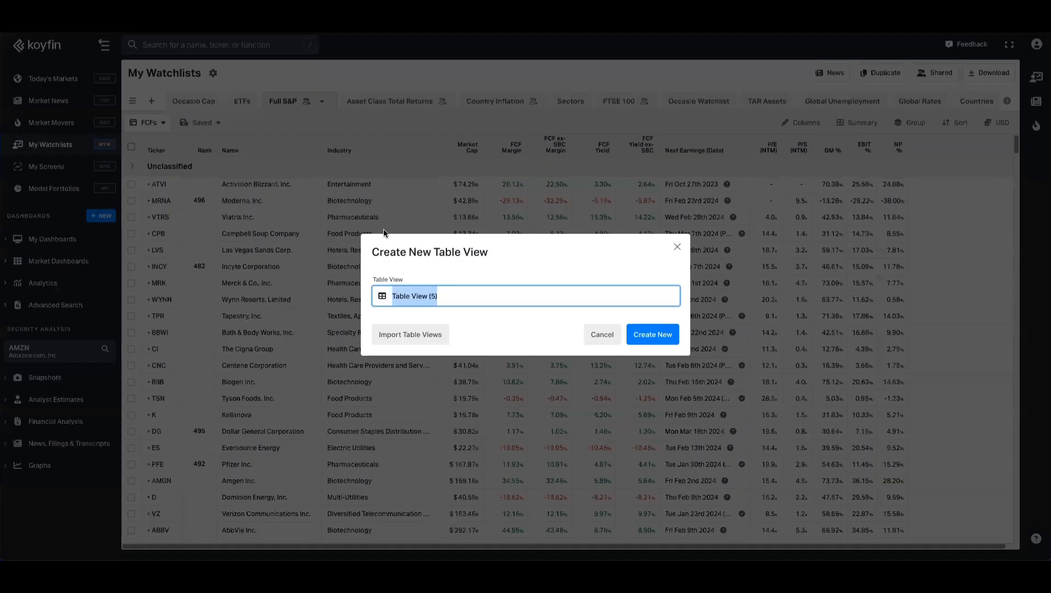
{"action": "type", "text": "52W Highs and Lows"}
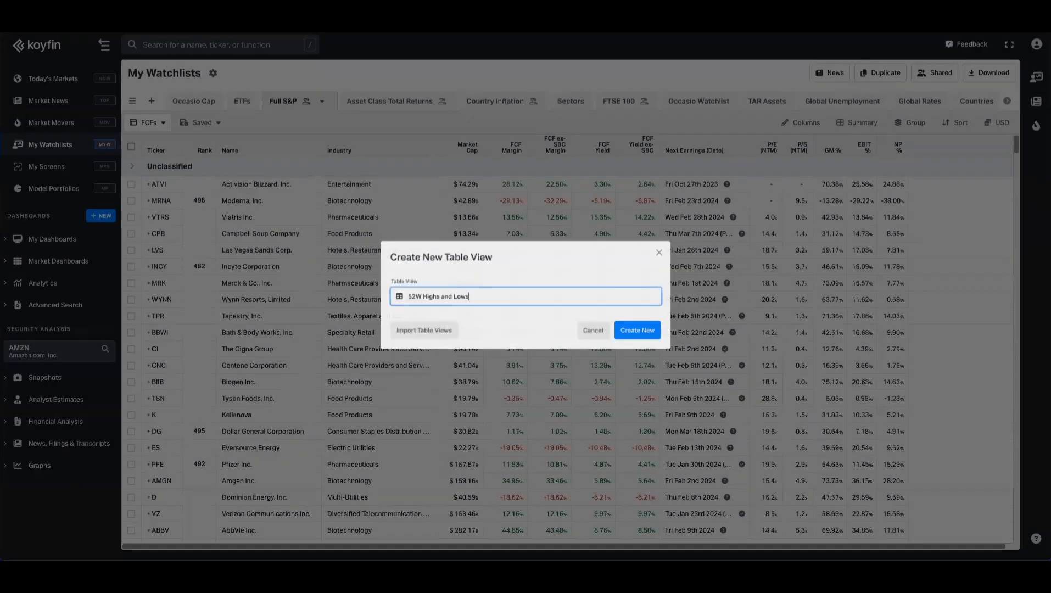
{"action": "left_click", "coordinate": [637, 329]}
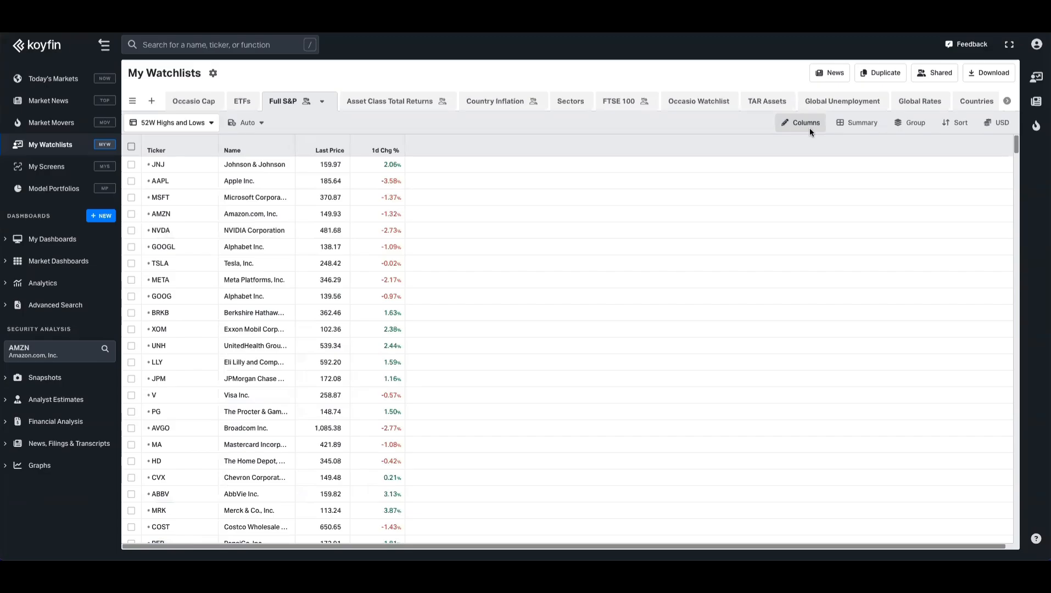
- Add the Above 52-Week Low % and Below 52-Week High % columns to the view
{"action": "left_click", "coordinate": [802, 122]}
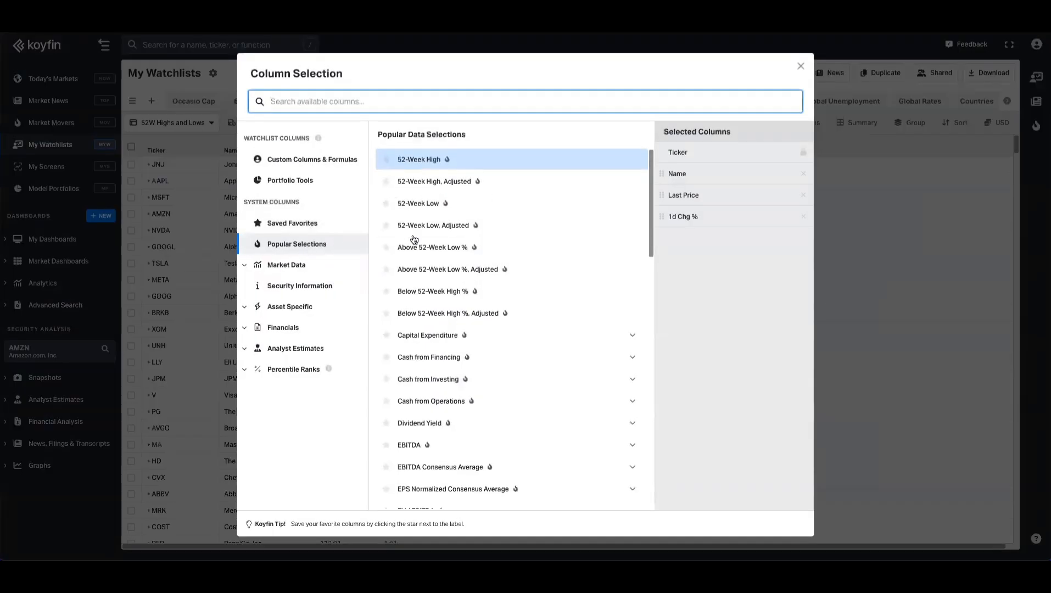
{"action": "left_click", "coordinate": [432, 247]}
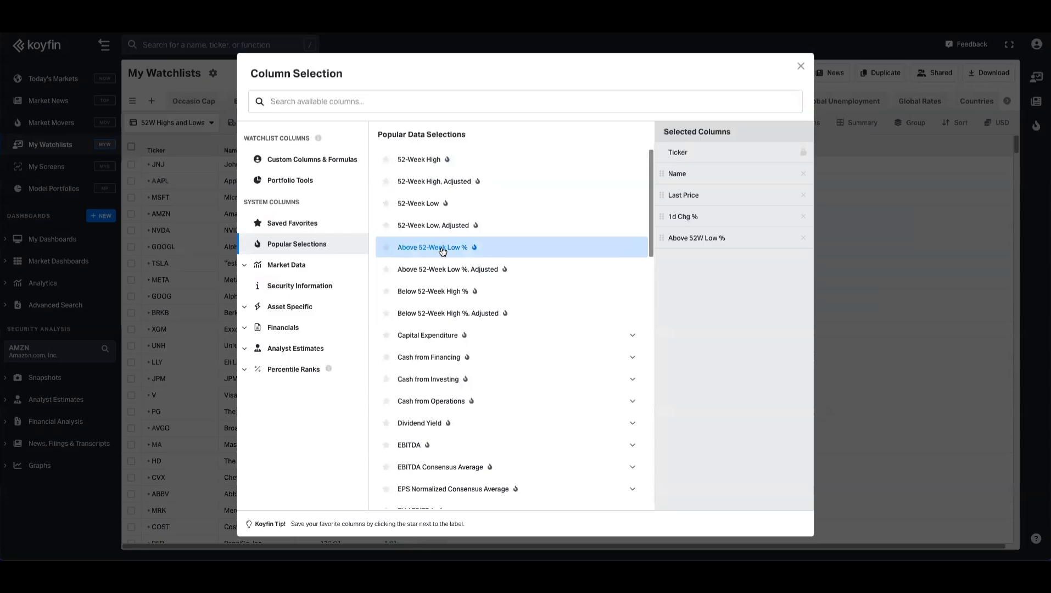
{"action": "left_click", "coordinate": [432, 291]}
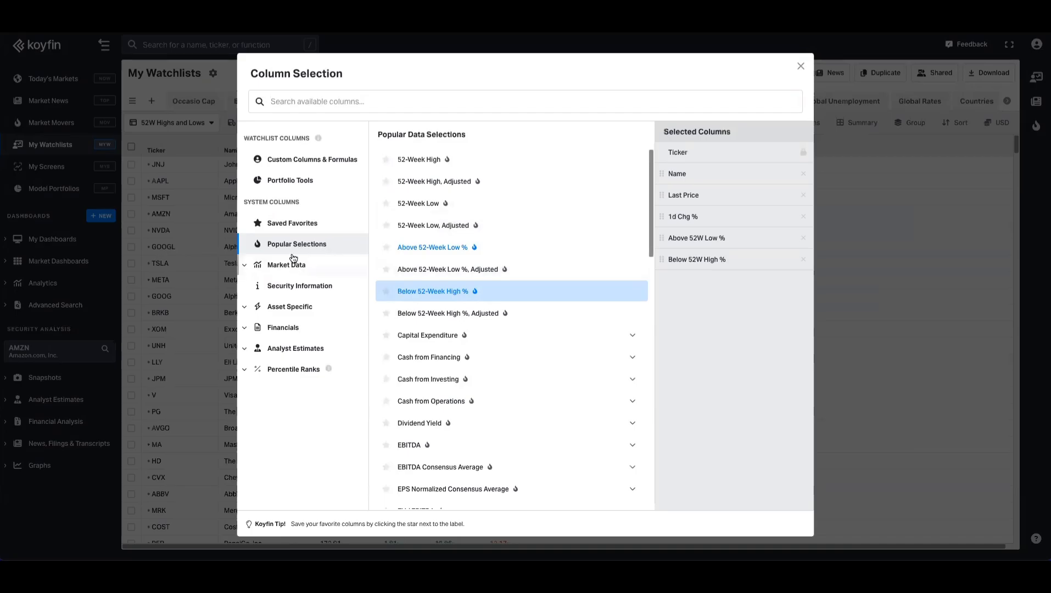
- Search '52' and add the 52-week high/low, date and difference columns, then apply
{"action": "type", "text": "52"}
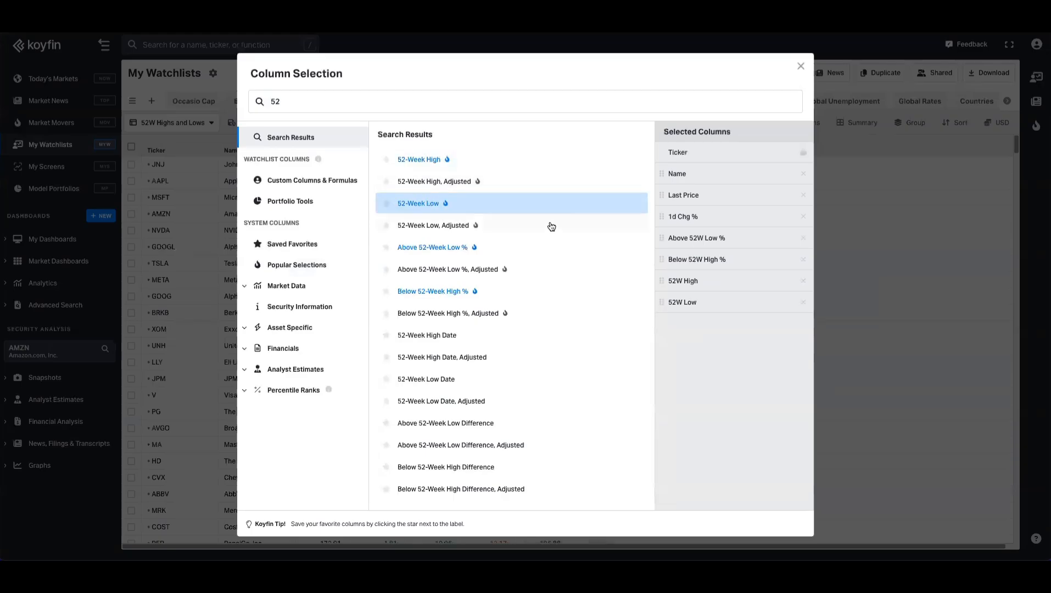
{"action": "mouse_move", "coordinate": [451, 339]}
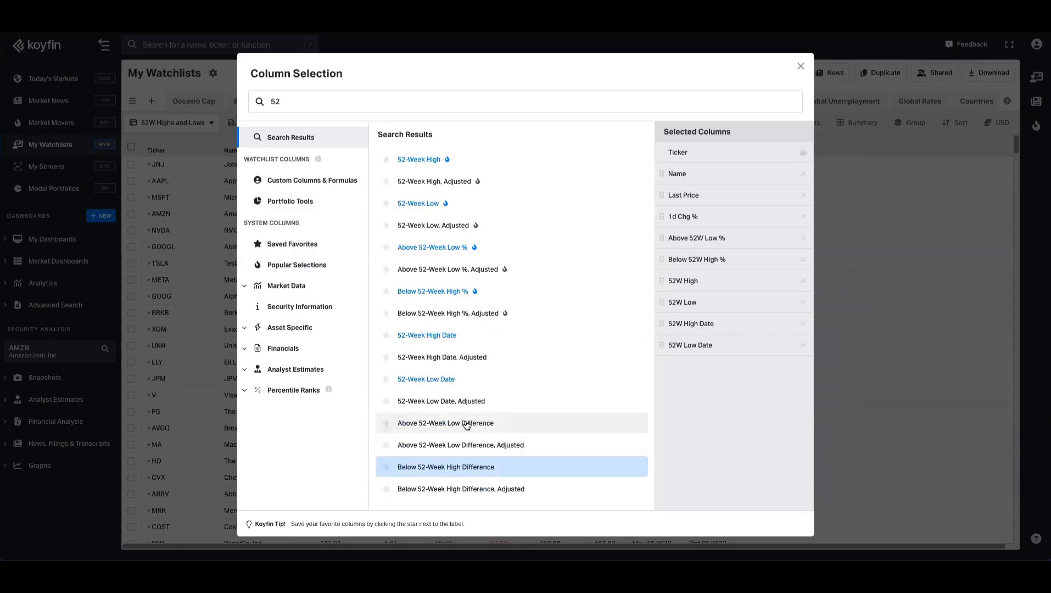
{"action": "left_click", "coordinate": [446, 422]}
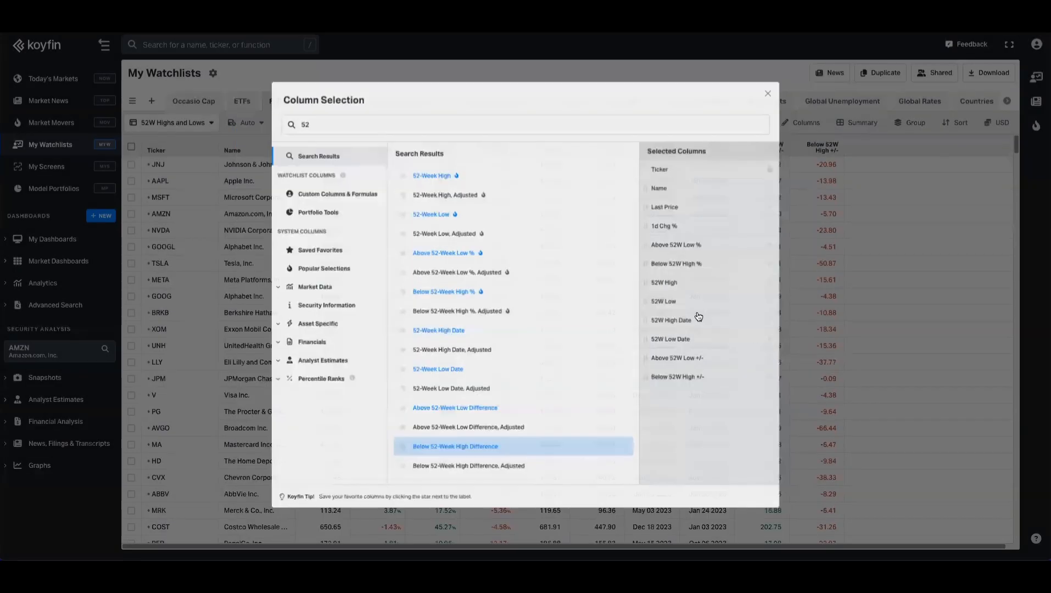
{"action": "left_click", "coordinate": [768, 92]}
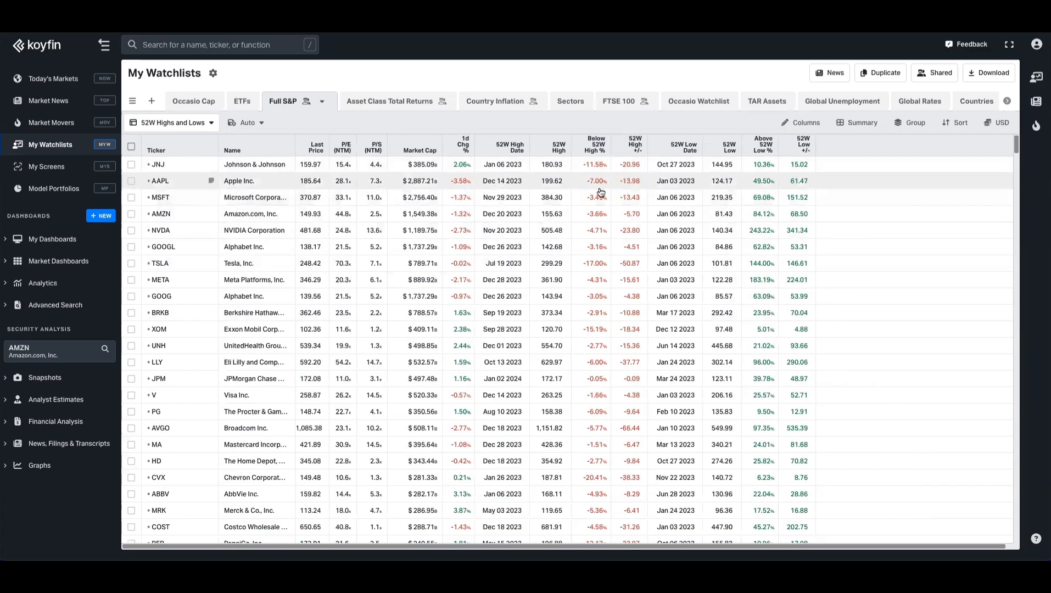
- Sort the Full S&P watchlist by Below 52W High % so stocks nearest their high lead
{"action": "left_click", "coordinate": [595, 143]}
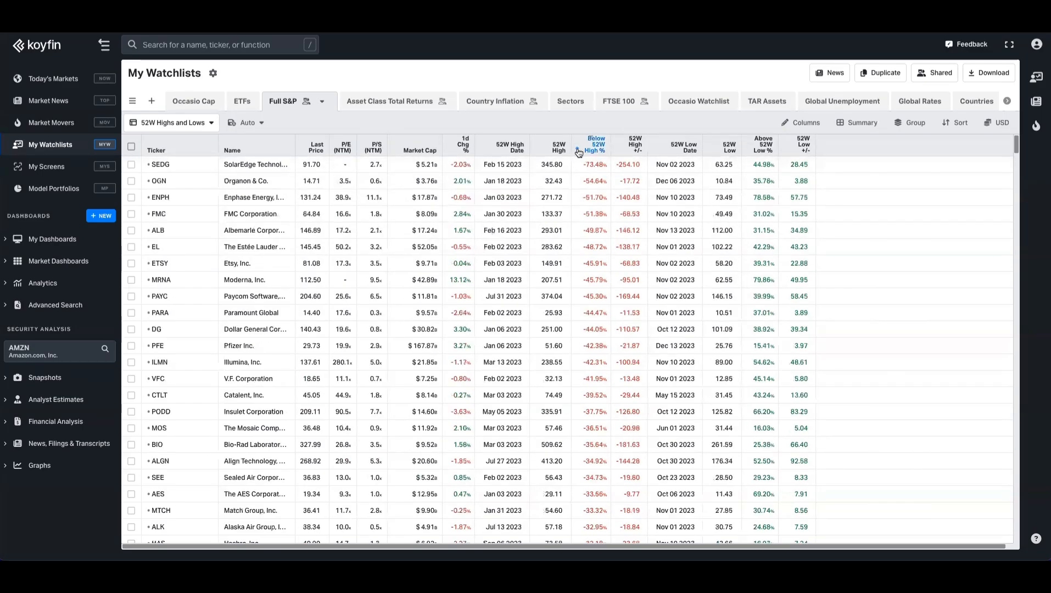
{"action": "left_click", "coordinate": [595, 145]}
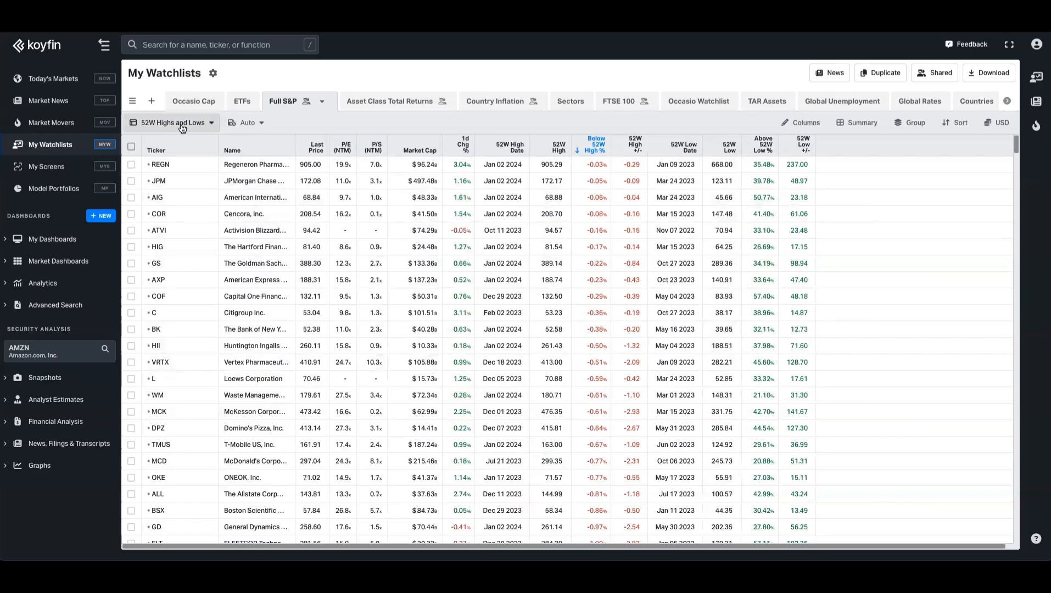
{"action": "mouse_move", "coordinate": [595, 127]}
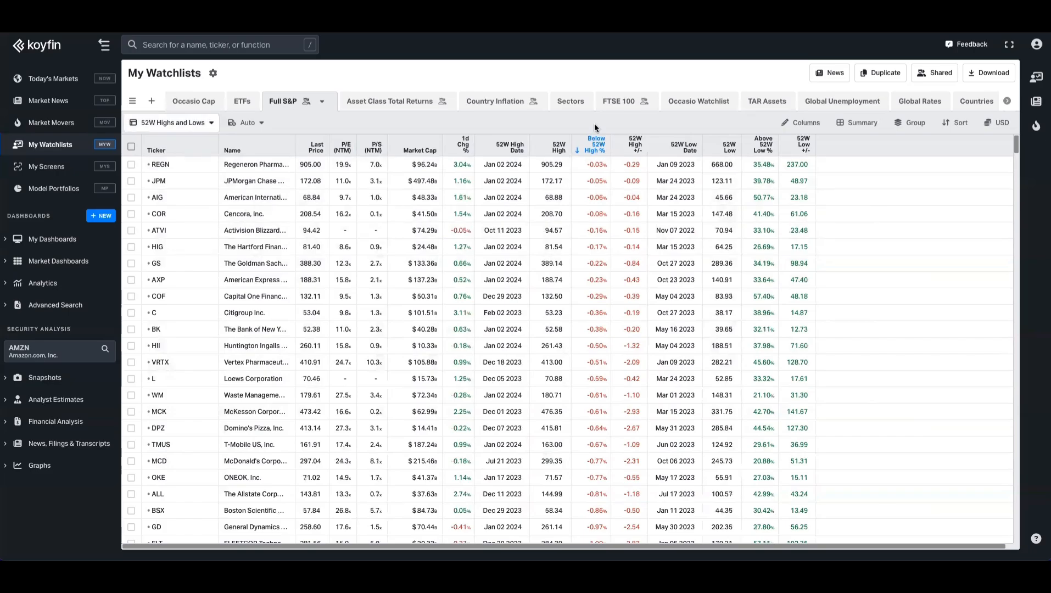